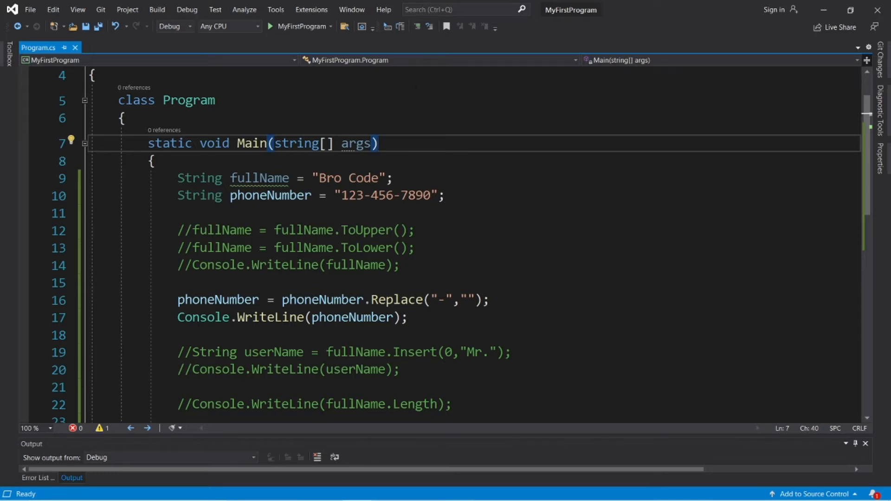
Run the existing program, stop it, and clear Main down to Console.ReadKey()
left_click(273, 26)
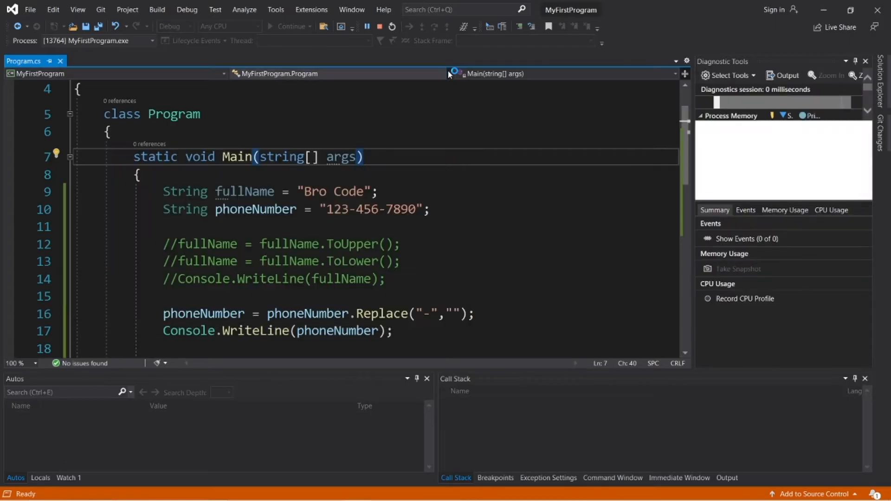
left_click(381, 26)
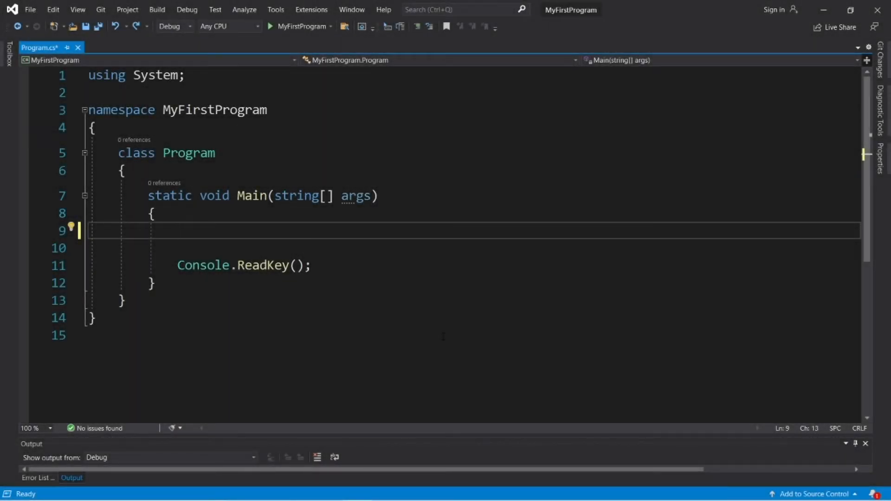
Declare String fullName = "Bro Code"; in Main
type("String")
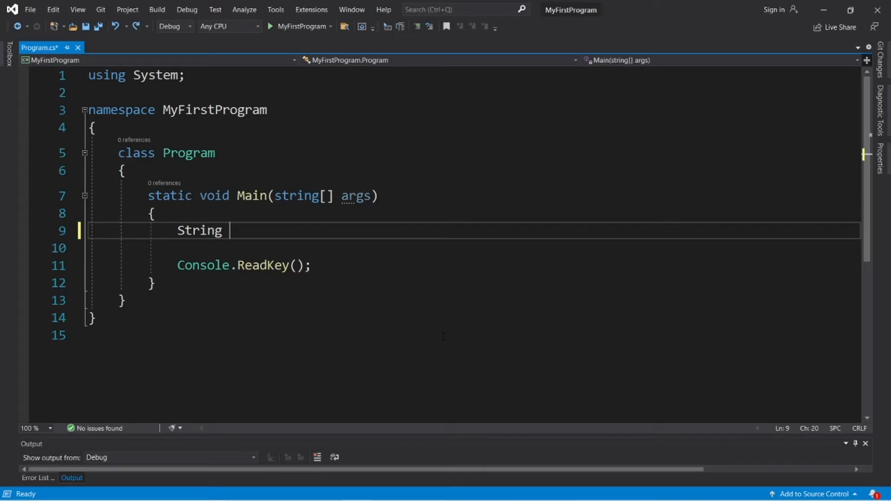
type("fullName =")
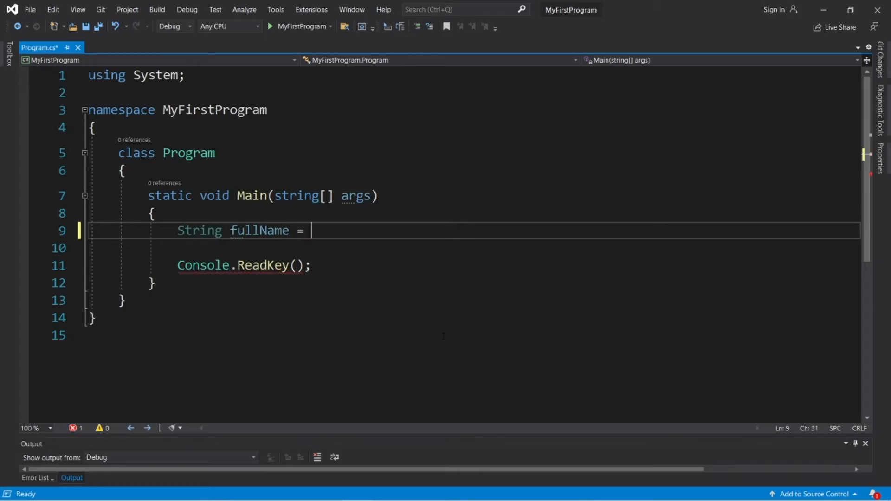
type("\"B\"")
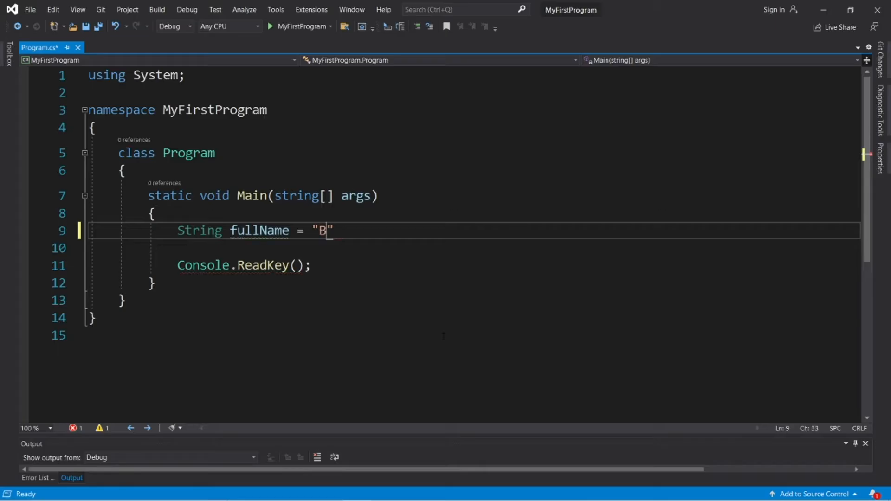
type("ro Code")
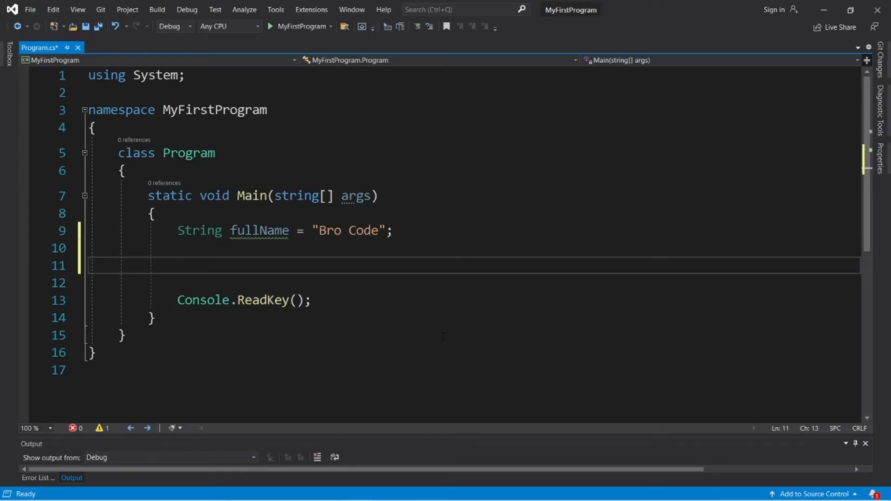
Reassign fullName = fullName.ToUpper(); via IntelliSense and start a new line
type("full")
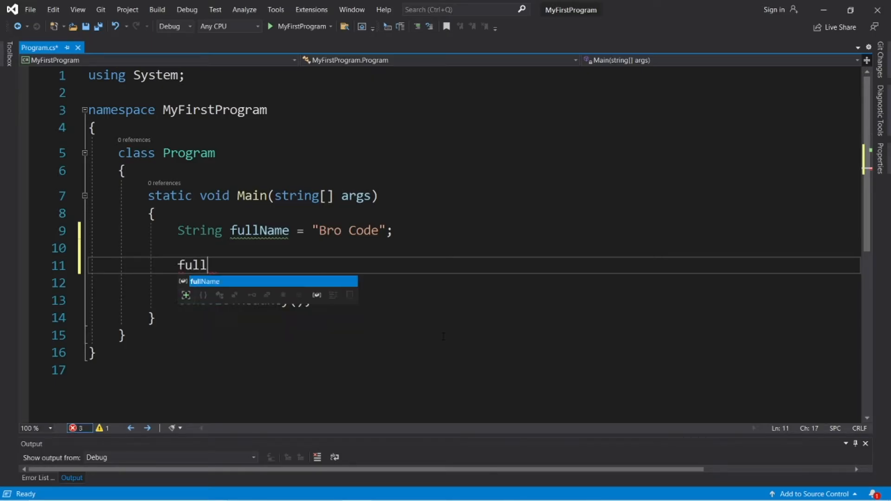
type("Name")
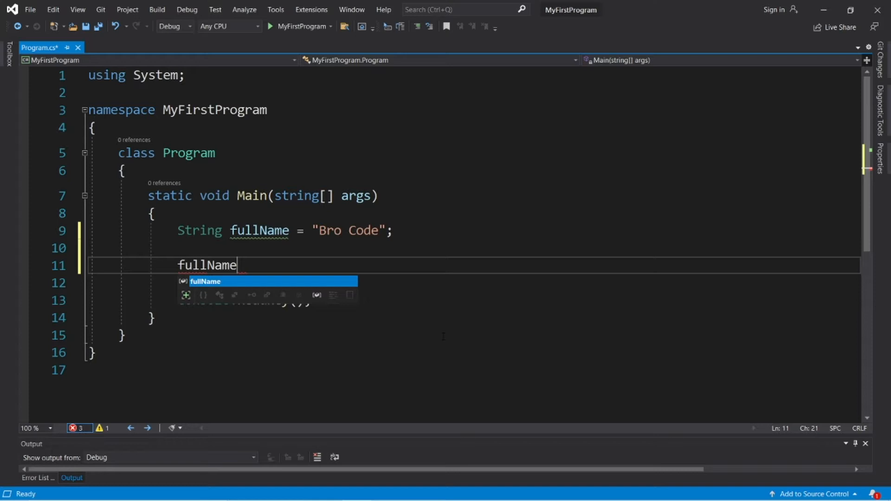
type(".")
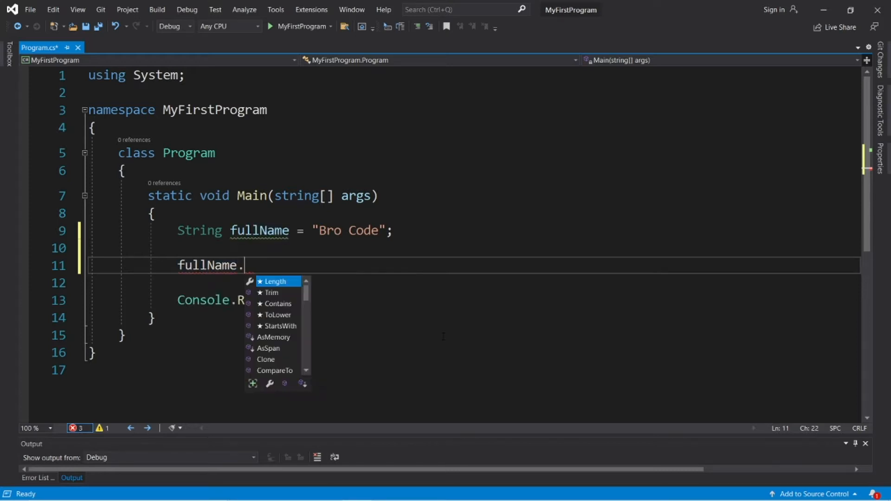
scroll("down", 3)
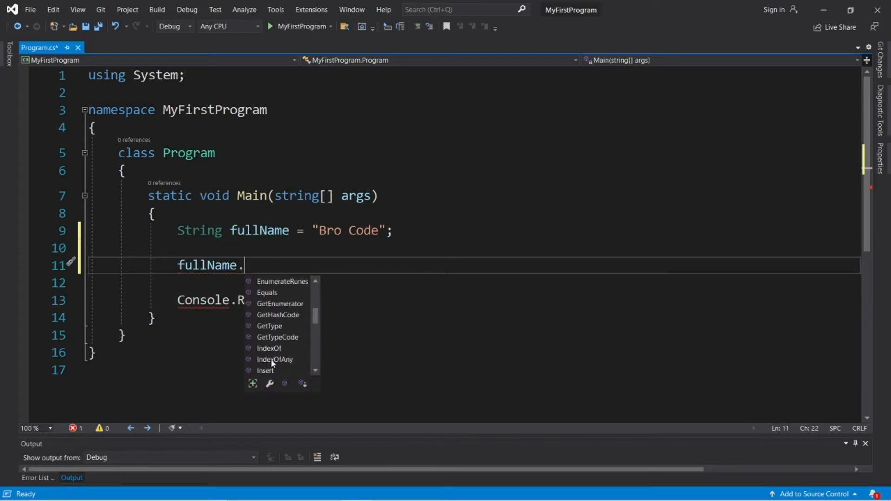
scroll("down", 3)
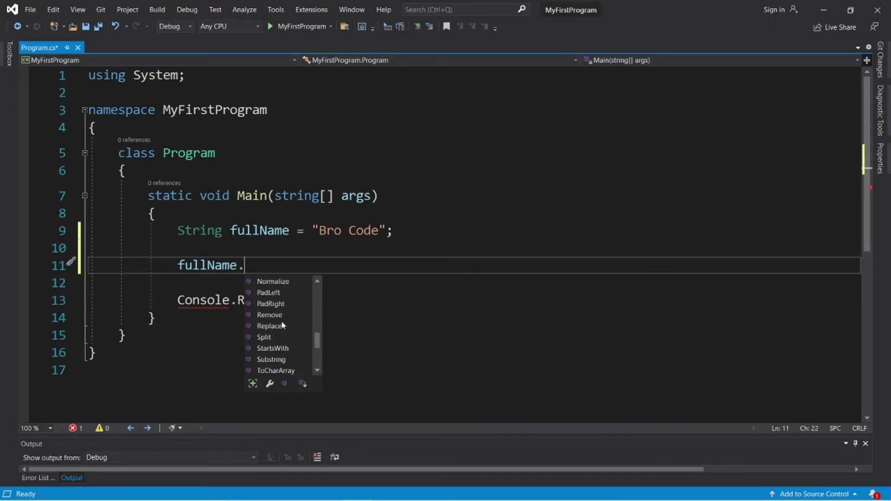
type("ToUpper")
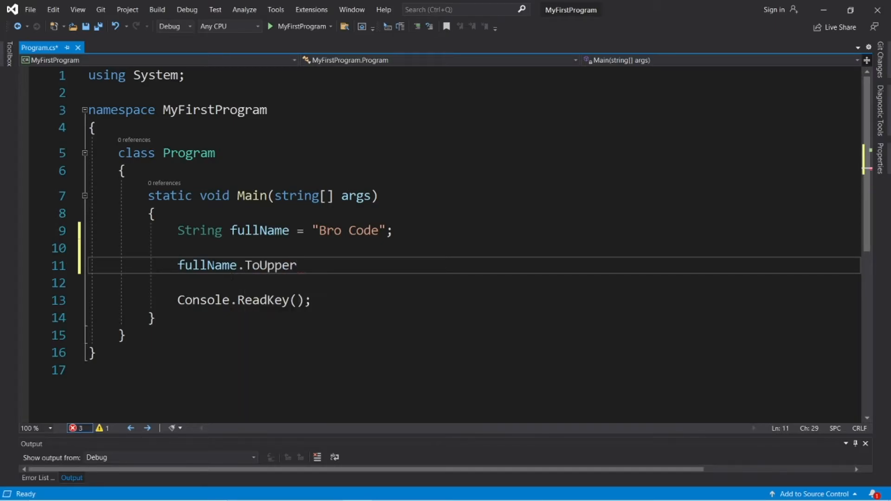
double_click(270, 266)
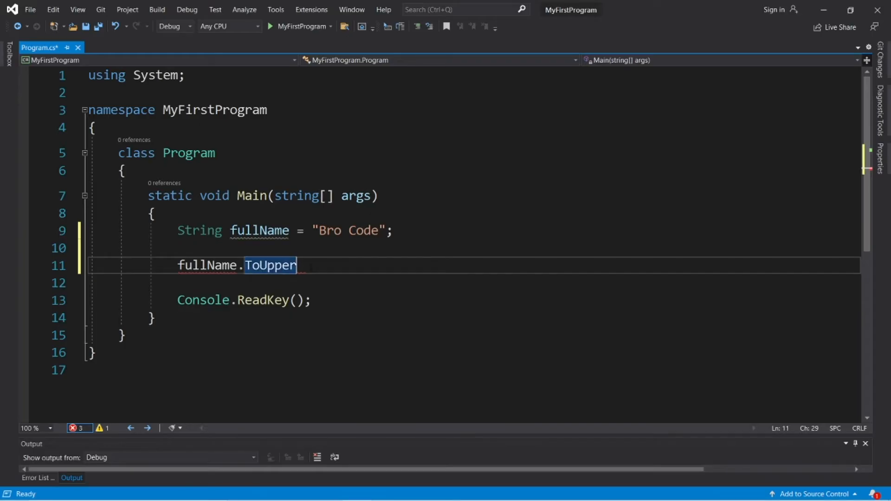
type("()")
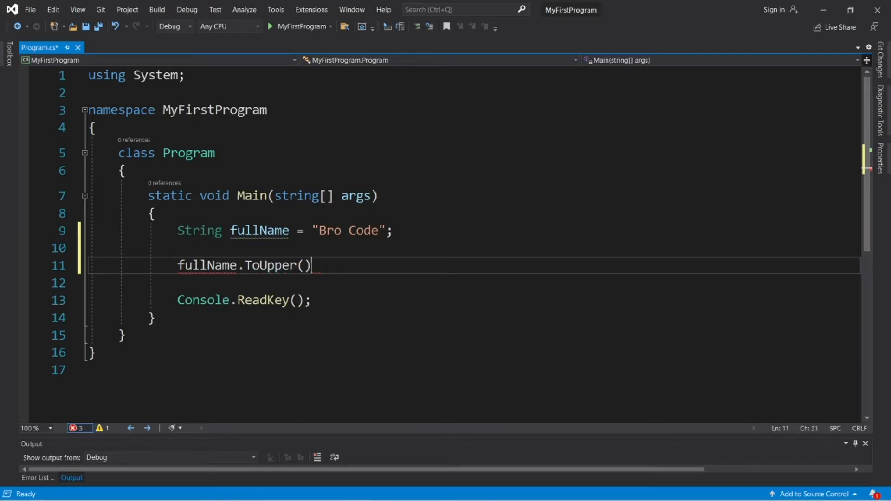
type(";")
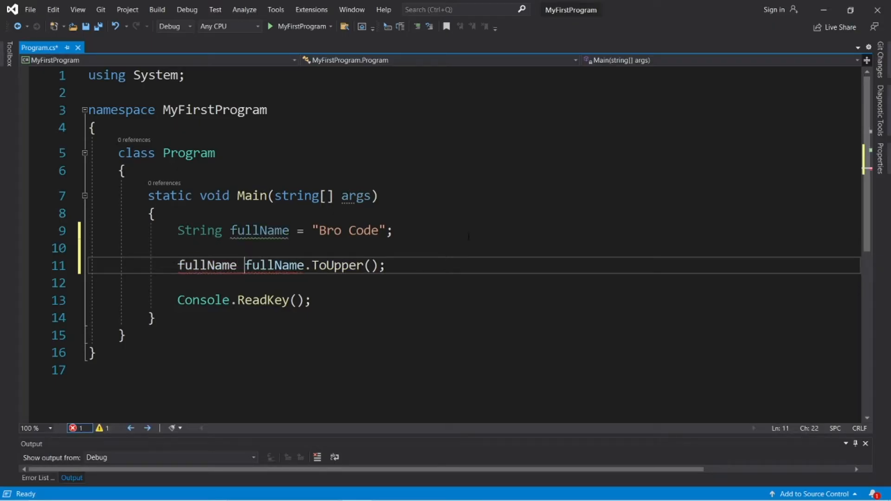
key("enter")
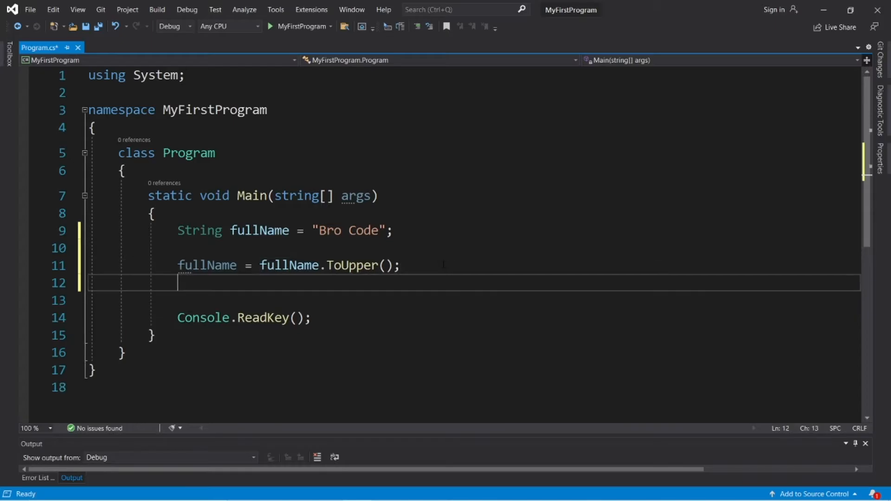
Print fullName, run it, add a ToLower version, then comment out those three lines
type("Console.WriteLine();")
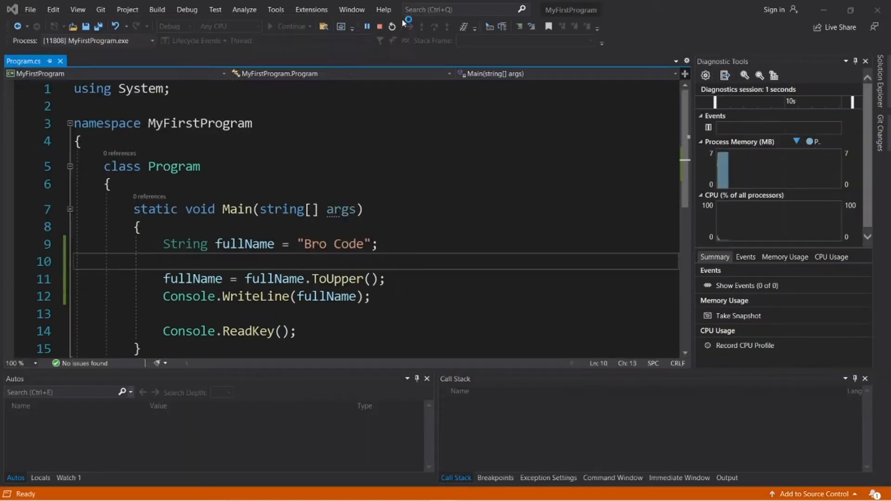
left_click(379, 26)
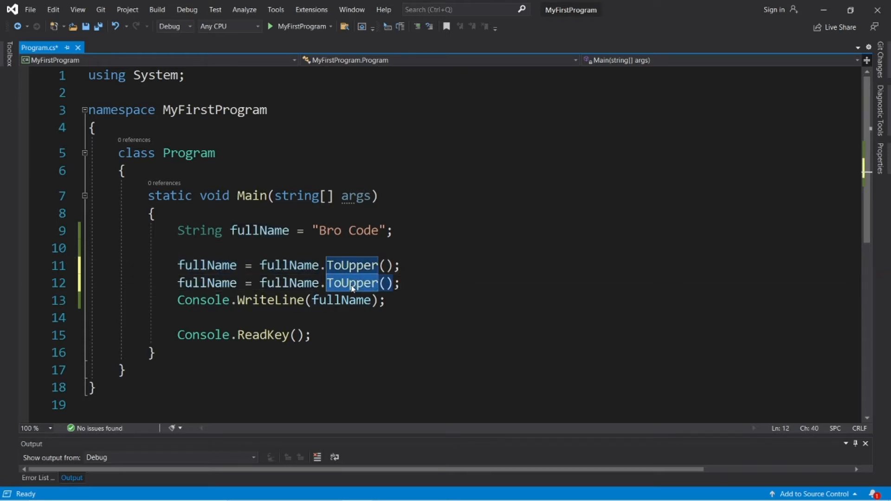
type("ToLower")
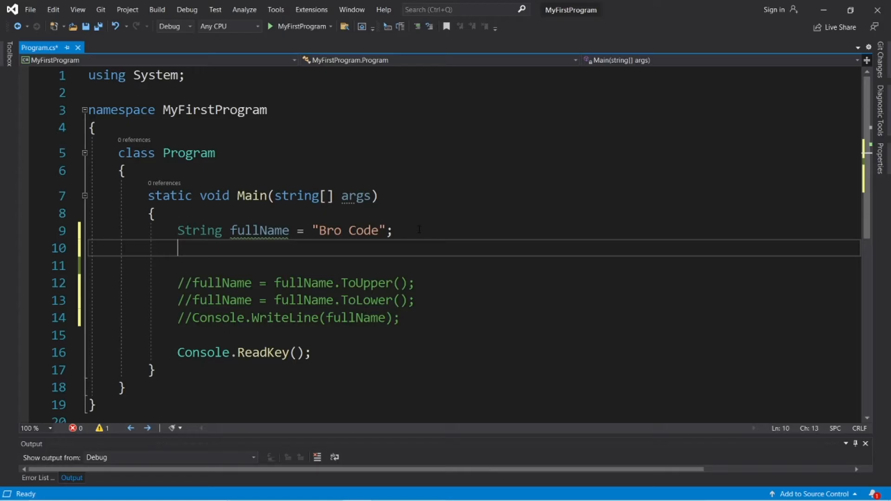
type("String _ph")
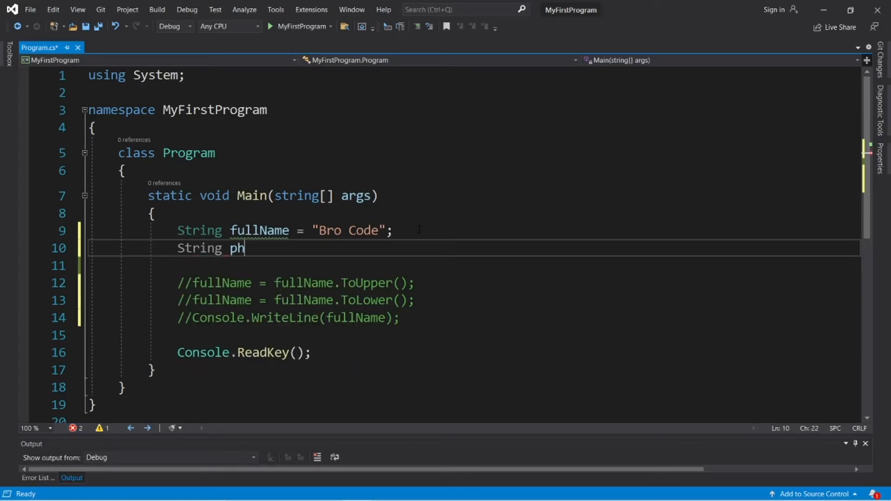
type("oneNumber")
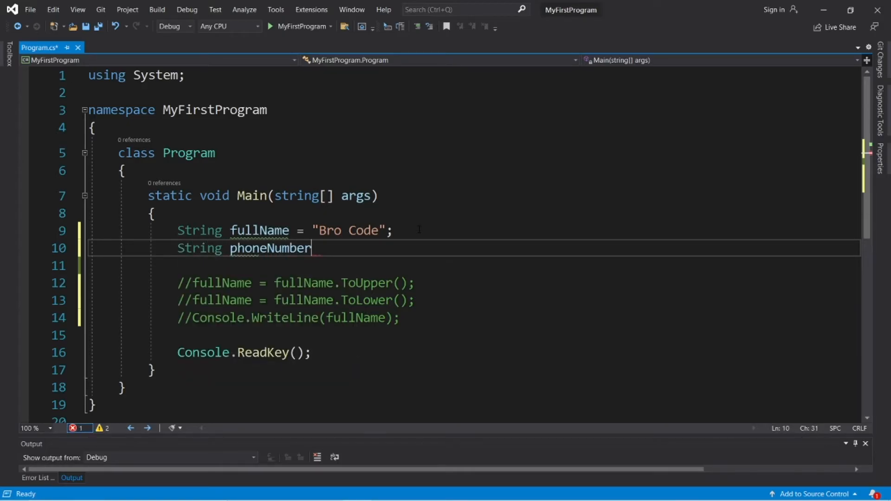
type("= \"1\"")
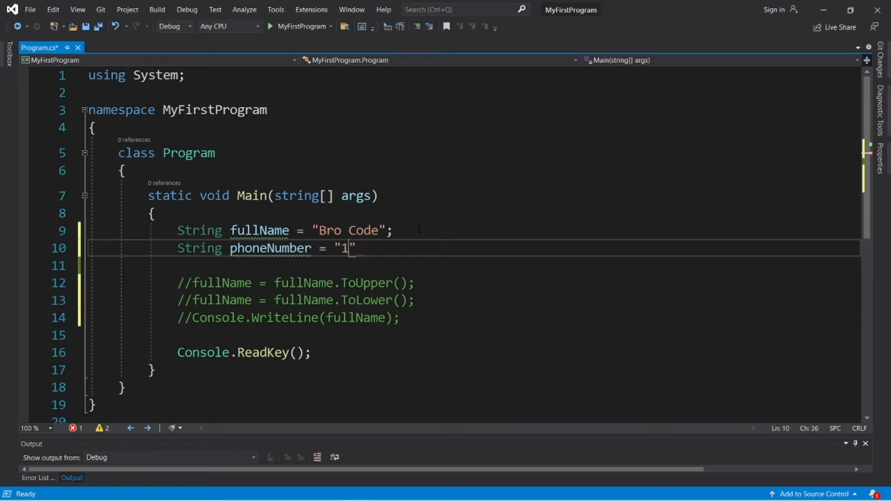
type("23-")
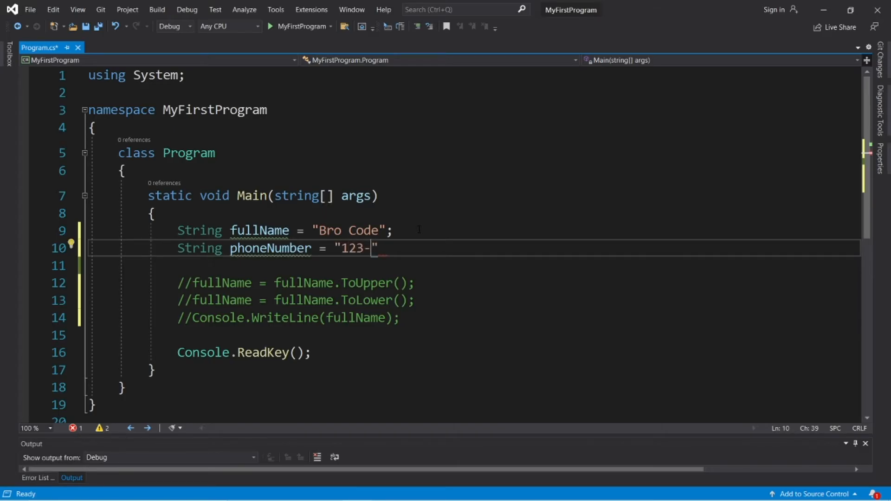
type("456-")
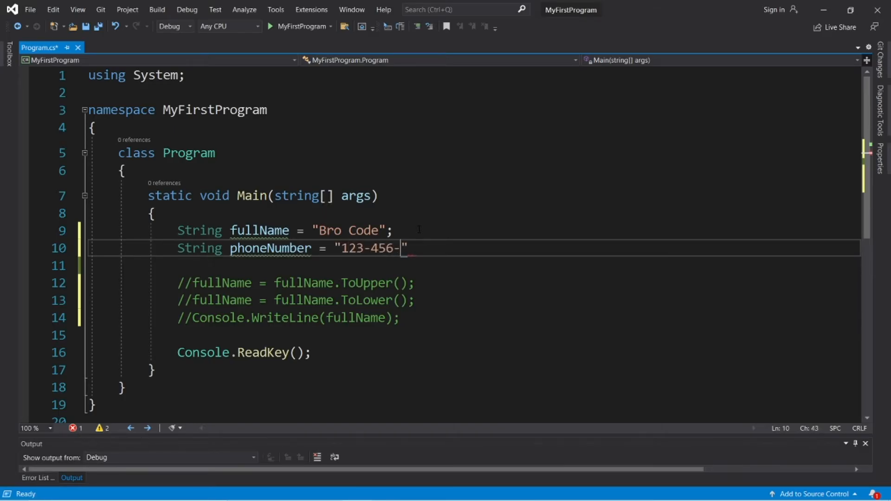
type("7890")
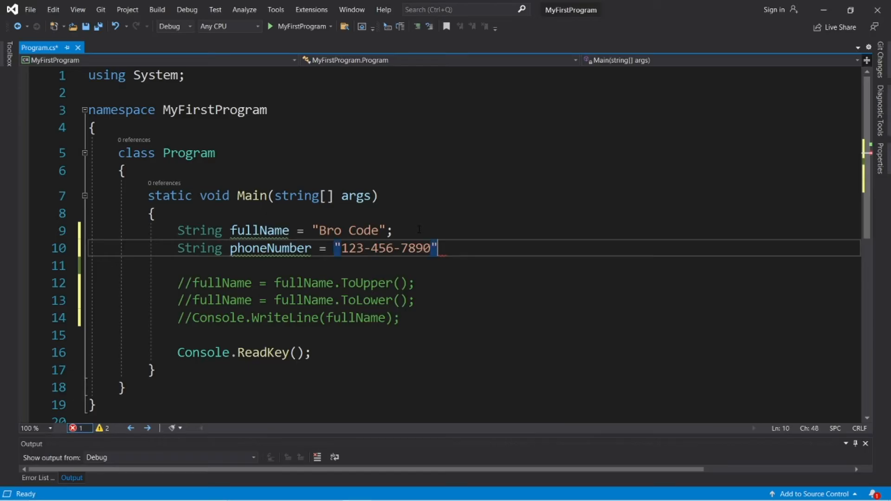
type(";")
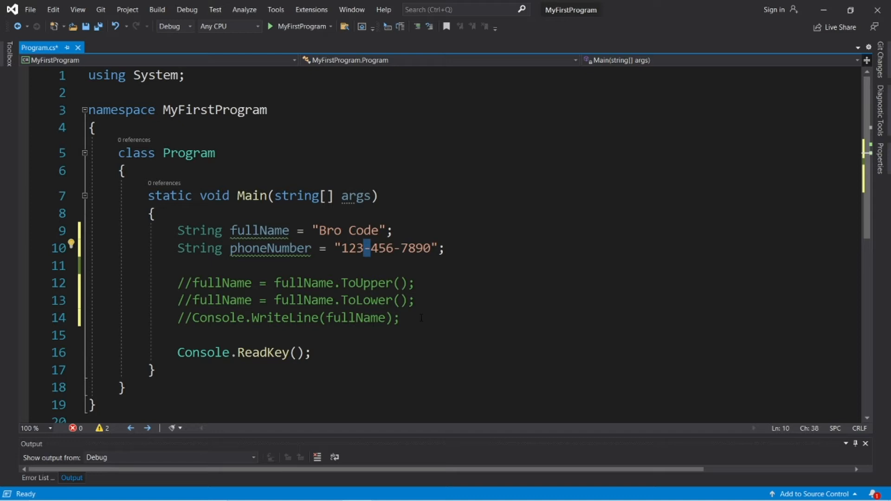
Write phoneNumber.Replace("-","/") on a new line below the comments
left_click(421, 317)
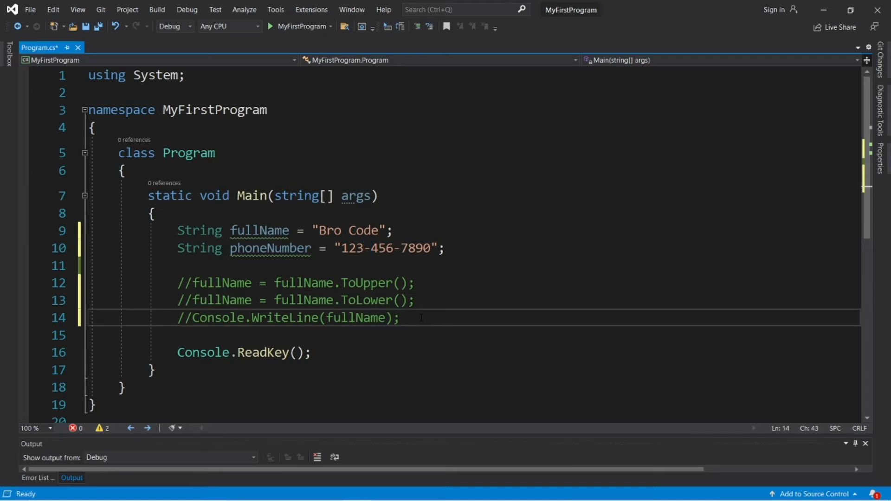
key("enter")
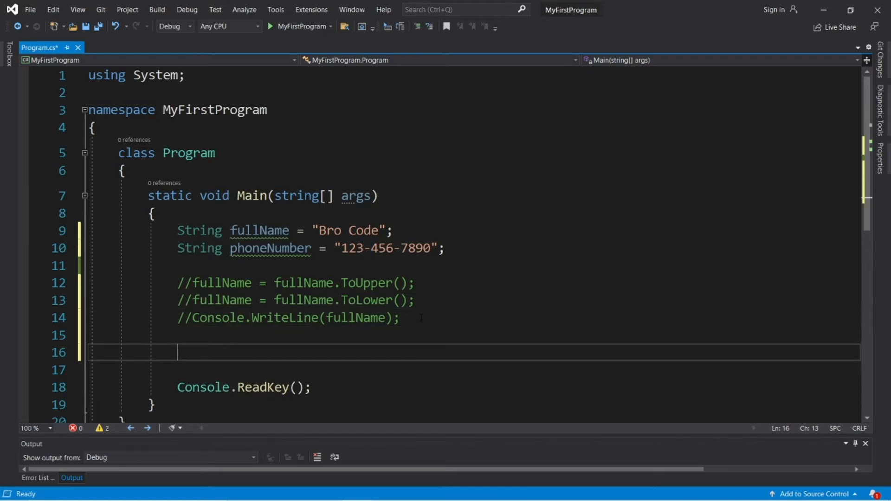
type("phoneNumbe")
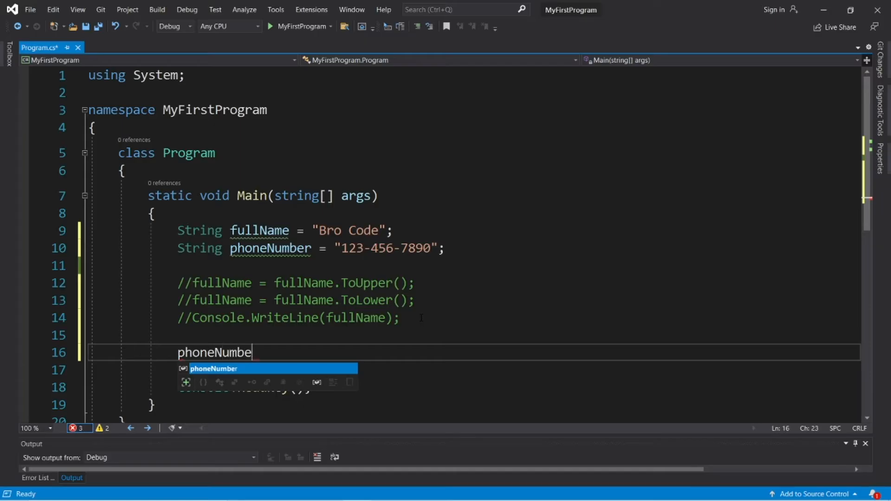
type("r.Replace();")
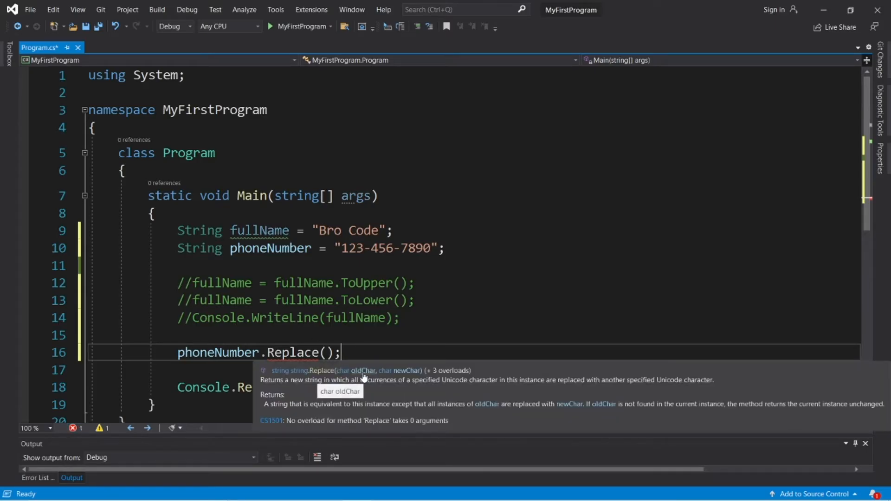
mouse_move(416, 370)
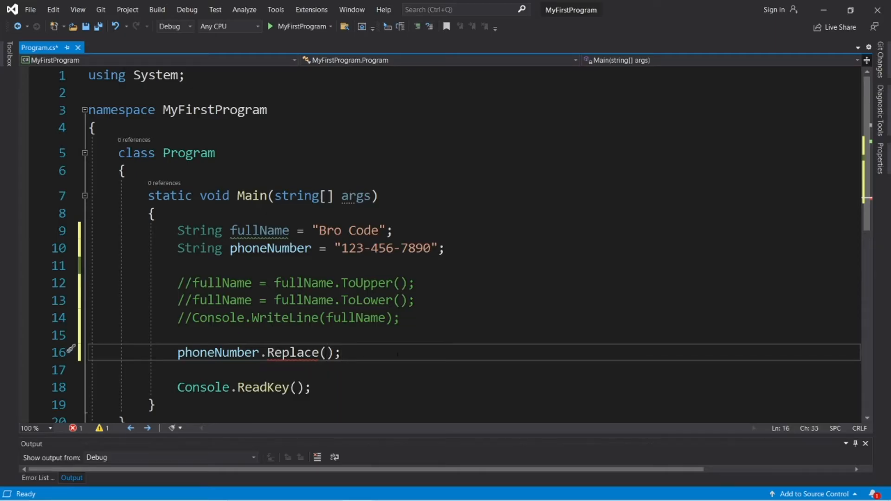
type("\"\"")
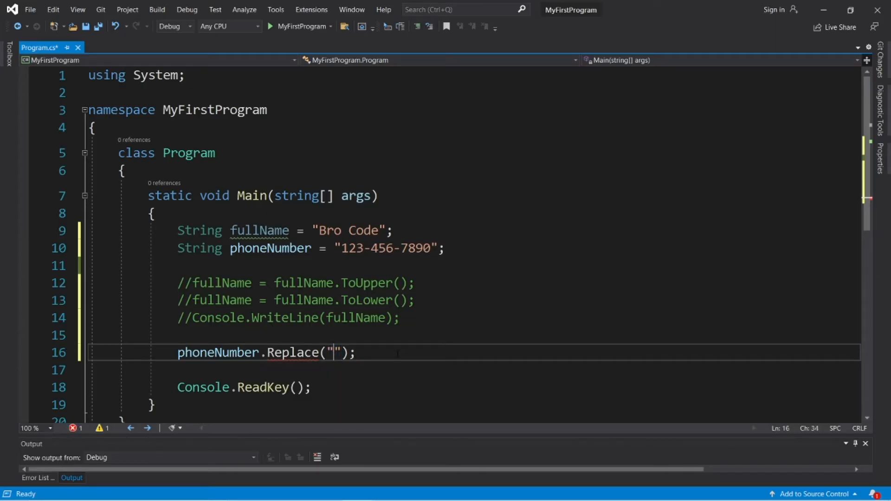
type("-\",")
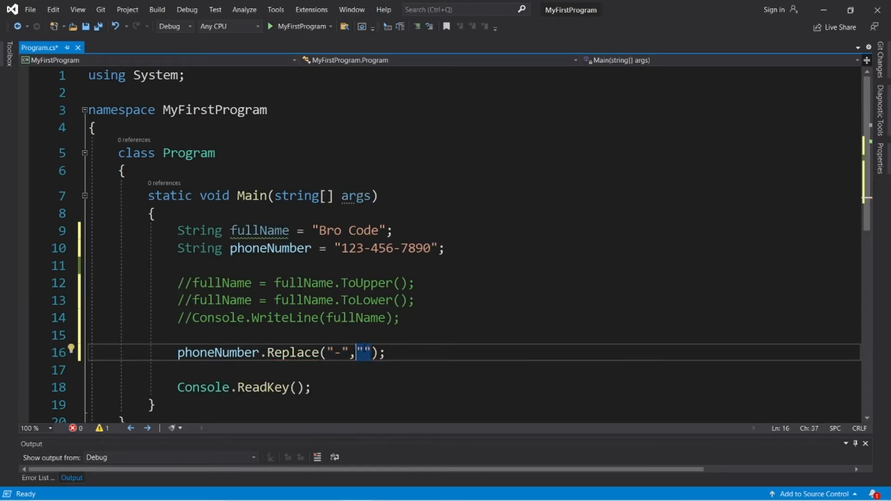
type("/")
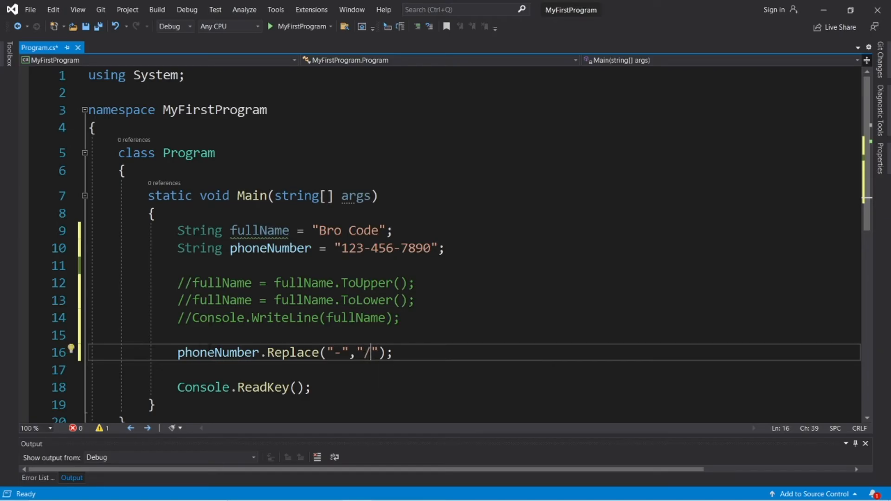
Prefix the Replace with phoneNumber = and add Console.WriteLine(phoneNumber) below
double_click(217, 353)
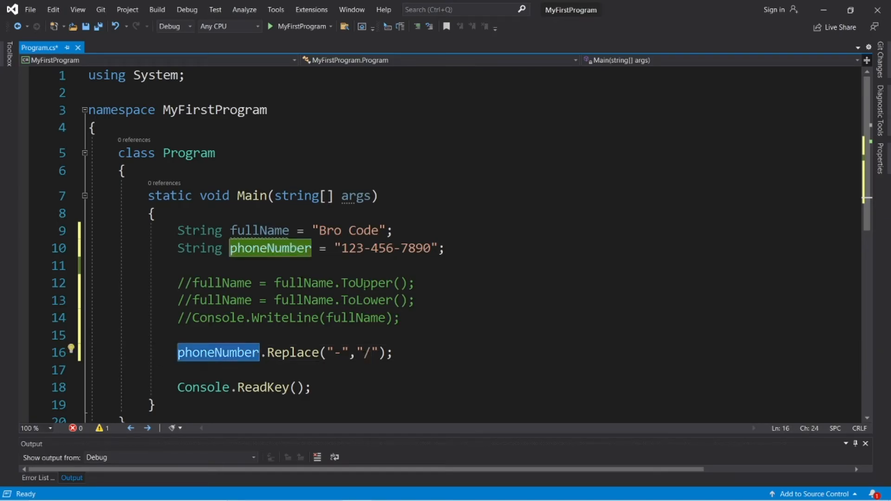
left_click(178, 353)
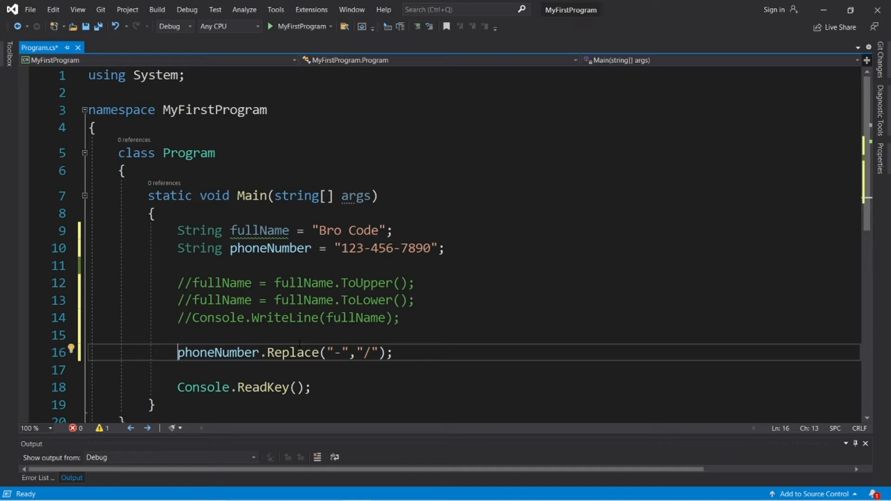
type("phoneNumber =")
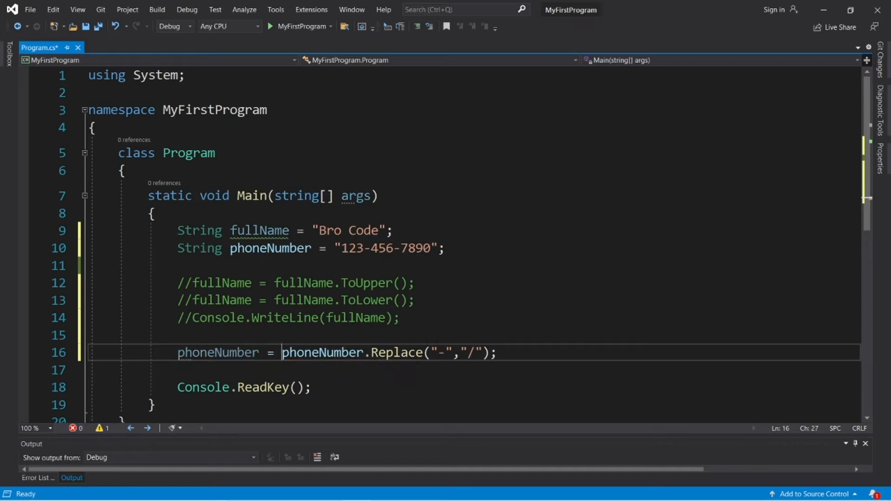
type("CW")
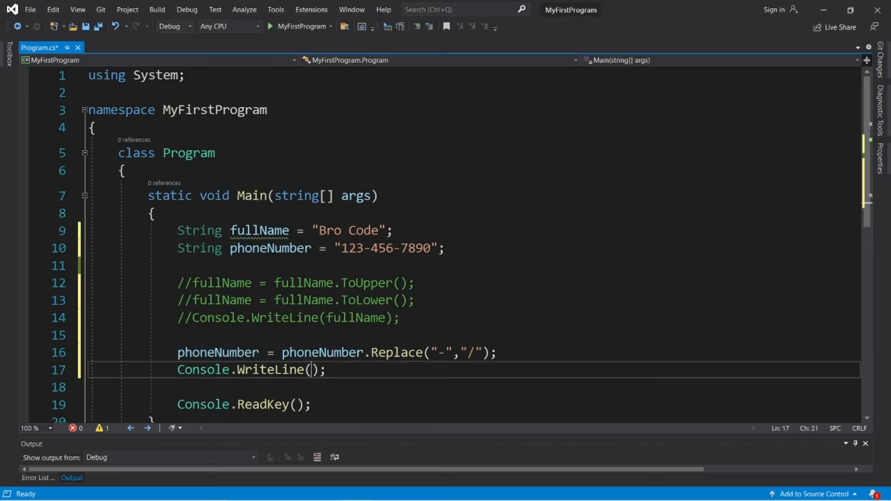
left_click(267, 26)
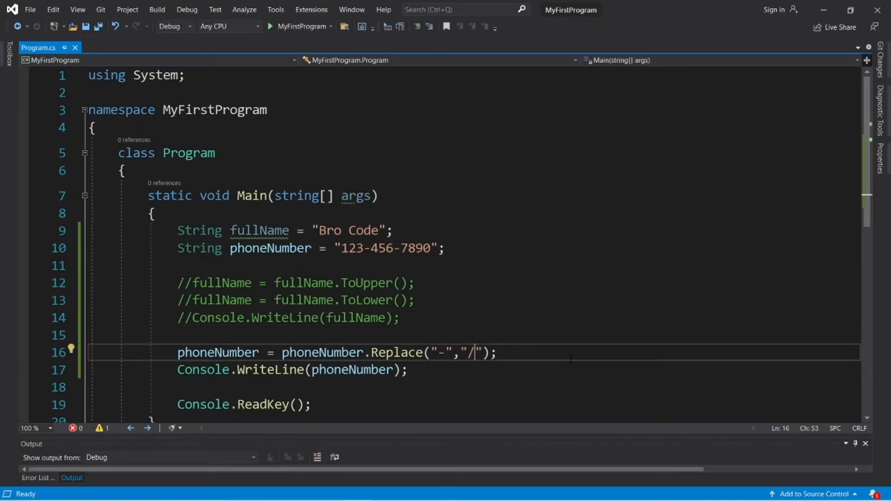
Run the program, change the replacement to "" and comment out both phone-number lines
key("Backspace")
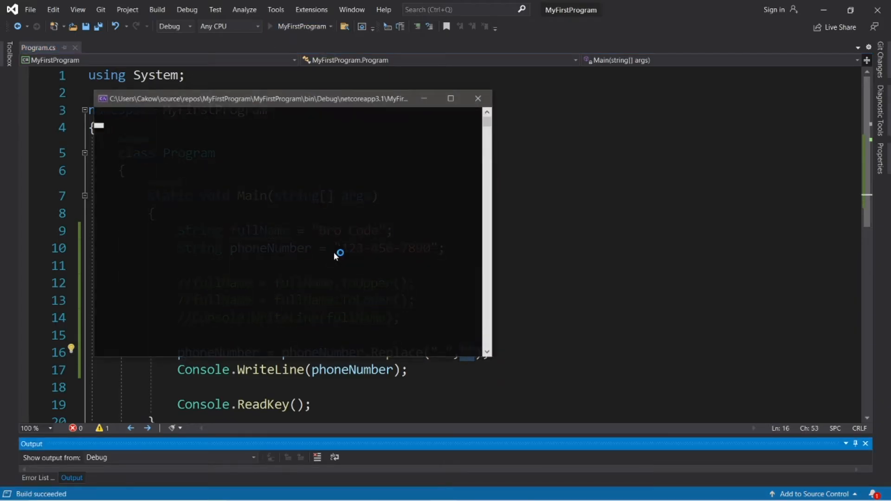
left_click(271, 26)
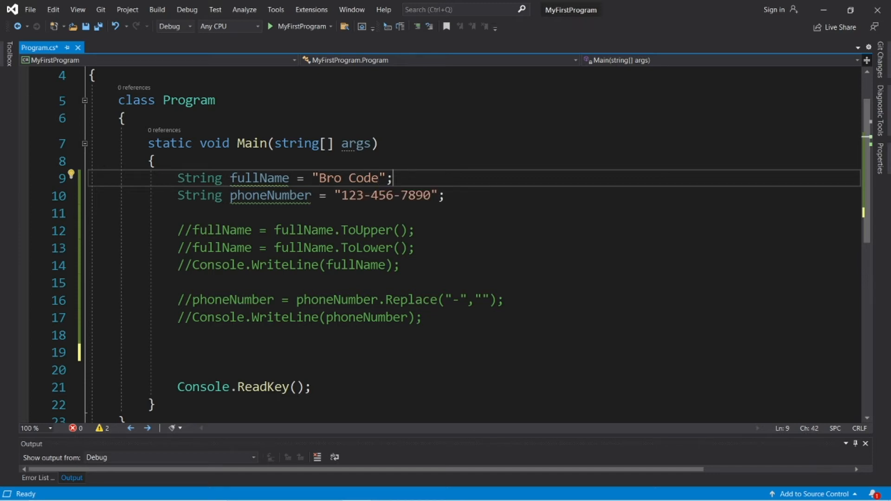
Declare String userName = fullName.Insert(0, "") on line 19
double_click(347, 178)
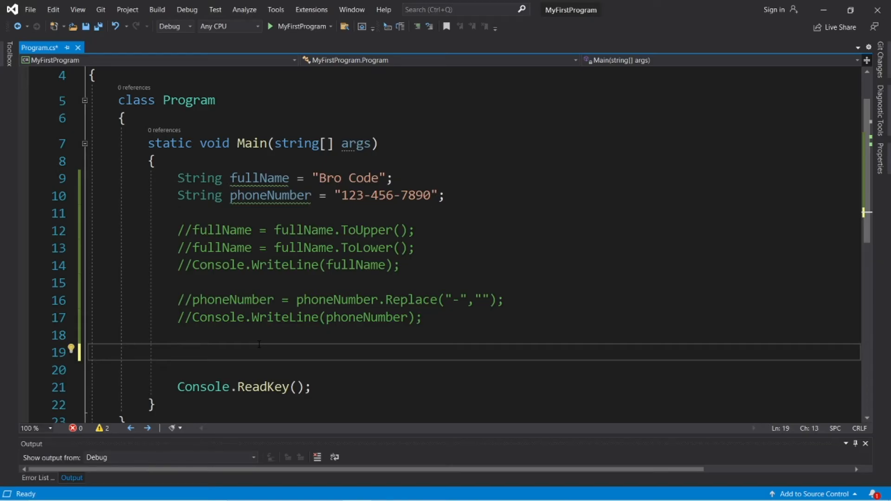
type("String userName")
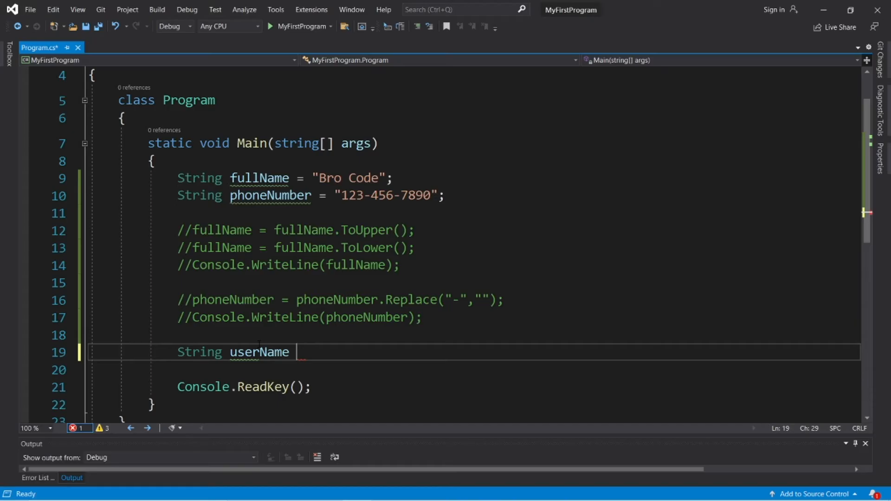
type("= fullName")
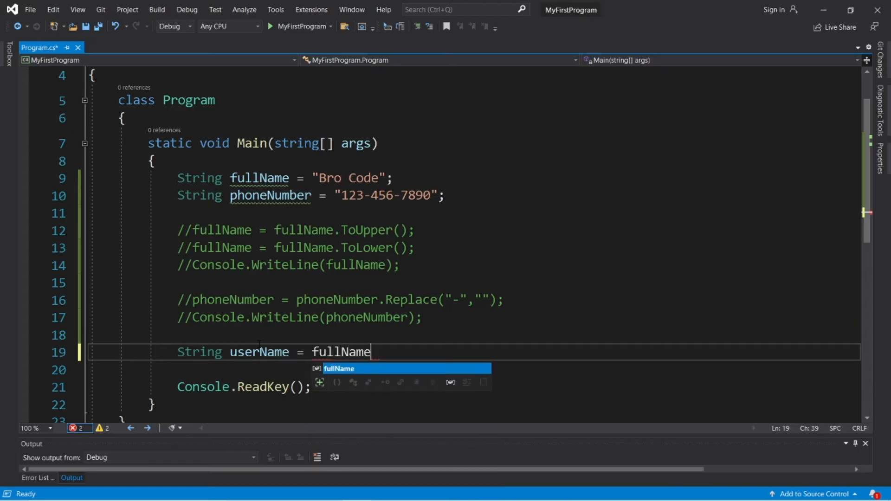
type(".Insert();")
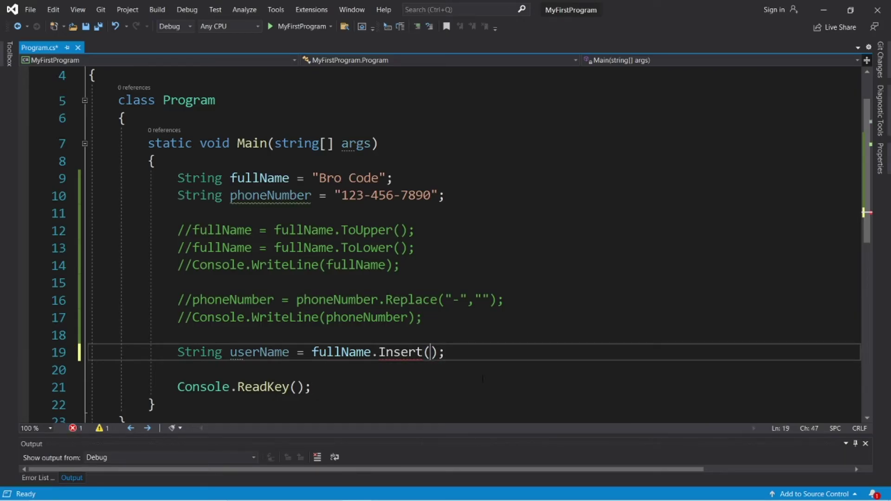
type("0,")
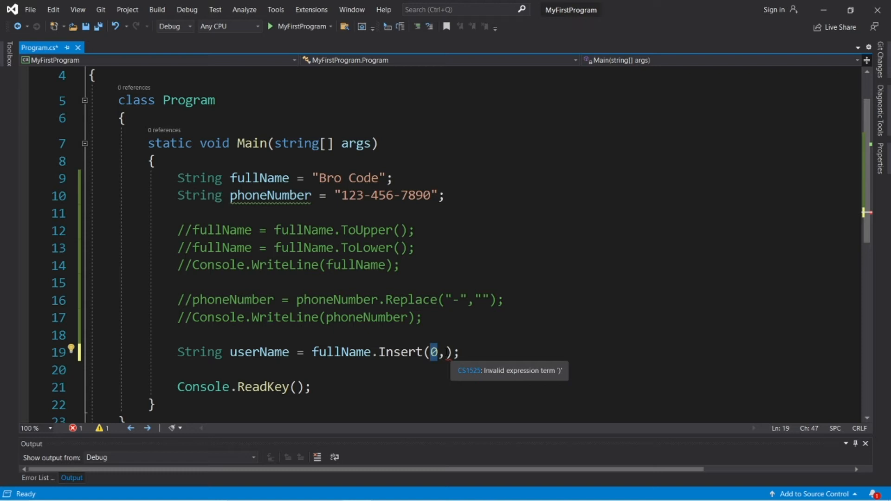
type("\"\"")
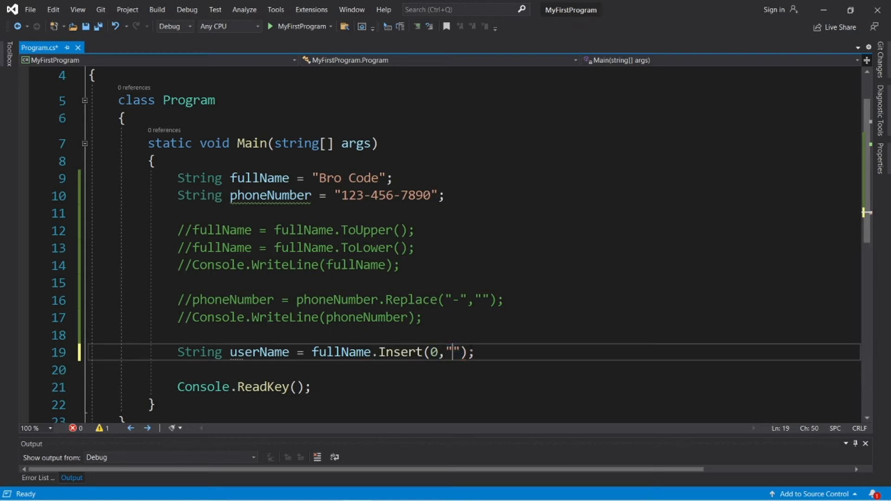
type("@")
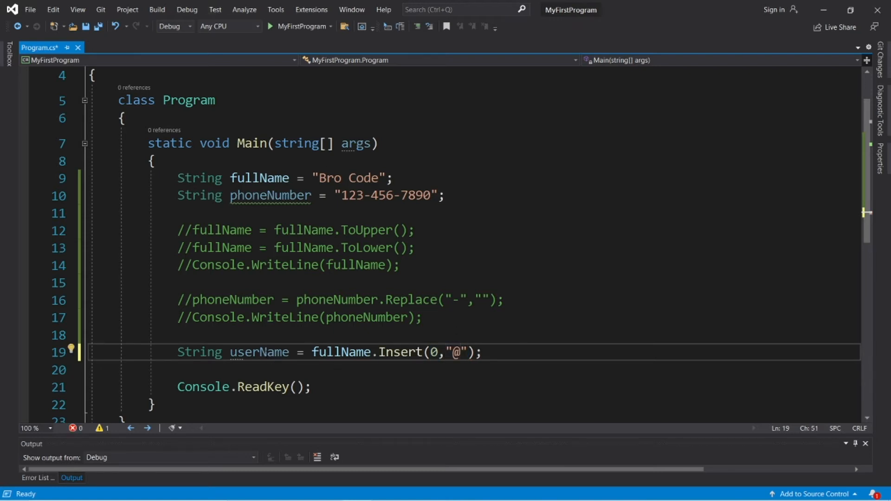
Print userName, fill the inserted text with "Mr.", and run to see Mr.Bro Code
type("CW")
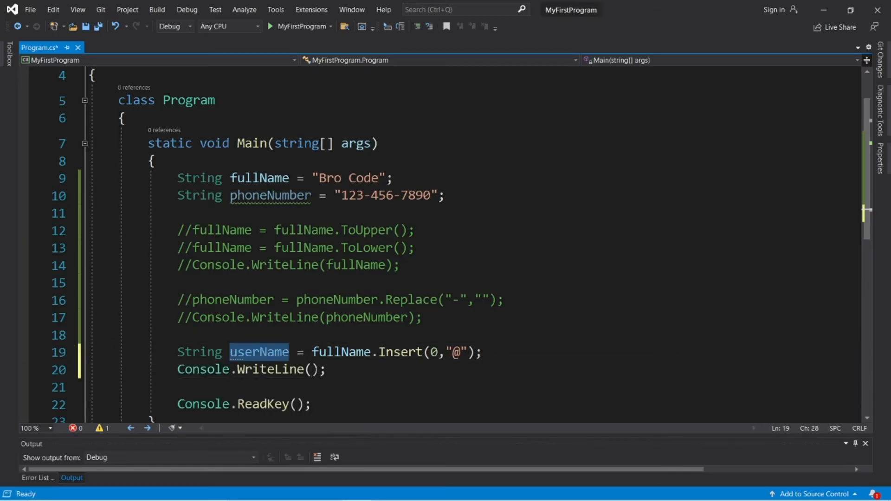
type("userName")
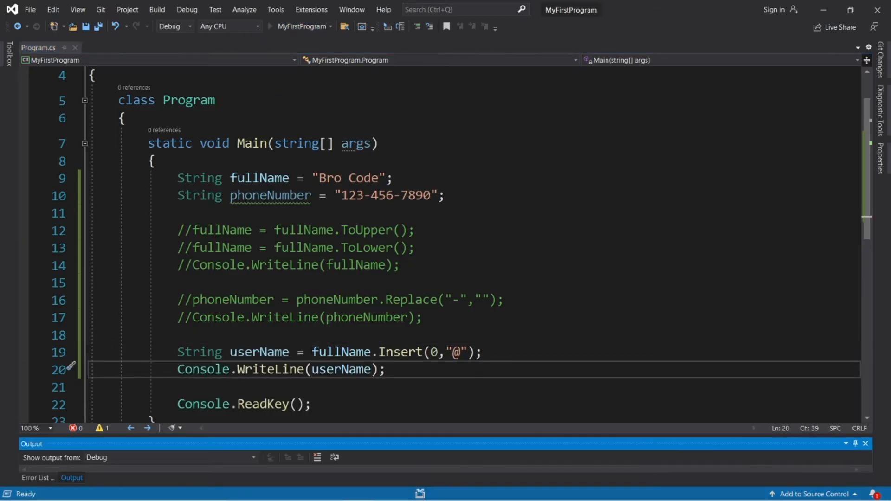
left_click(271, 26)
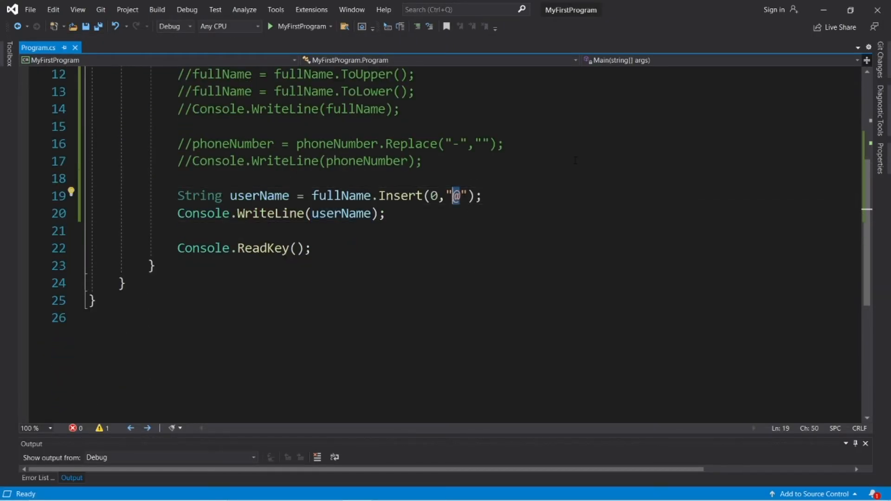
type("Mr")
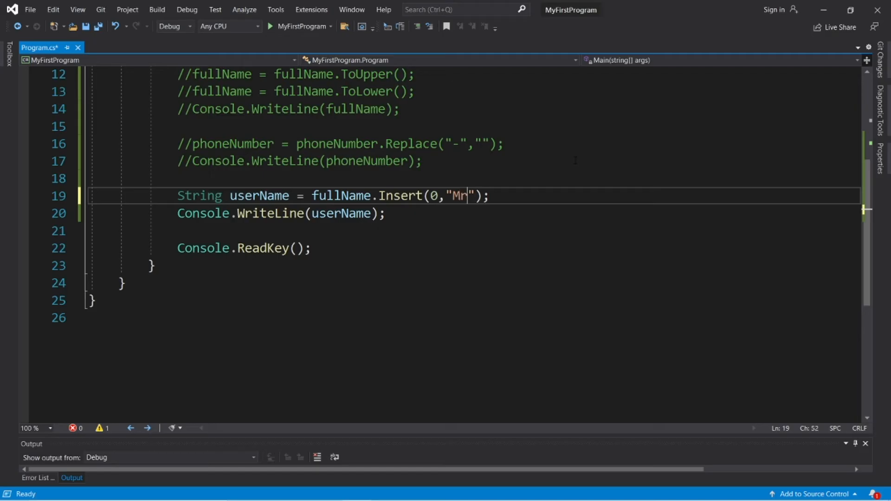
type("r.")
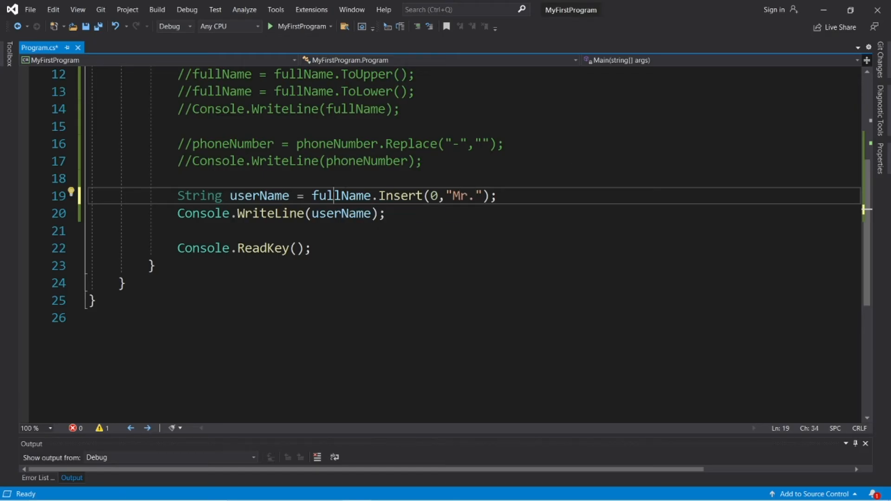
double_click(340, 196)
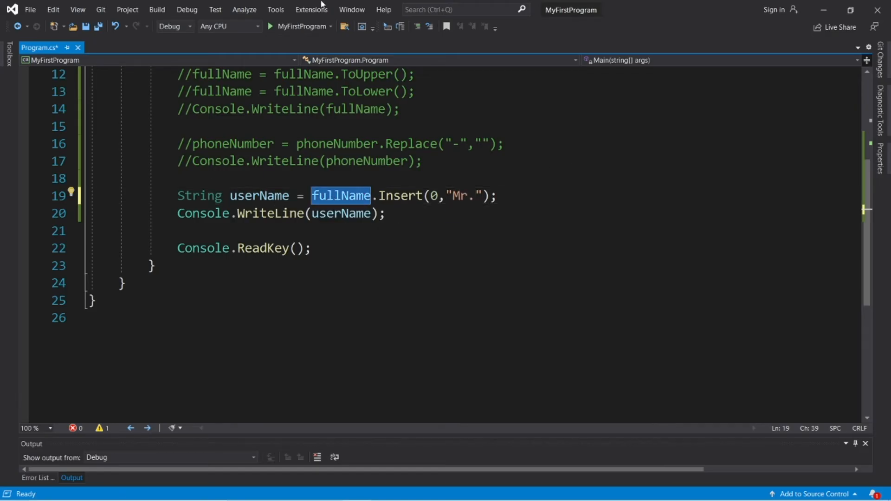
left_click(272, 26)
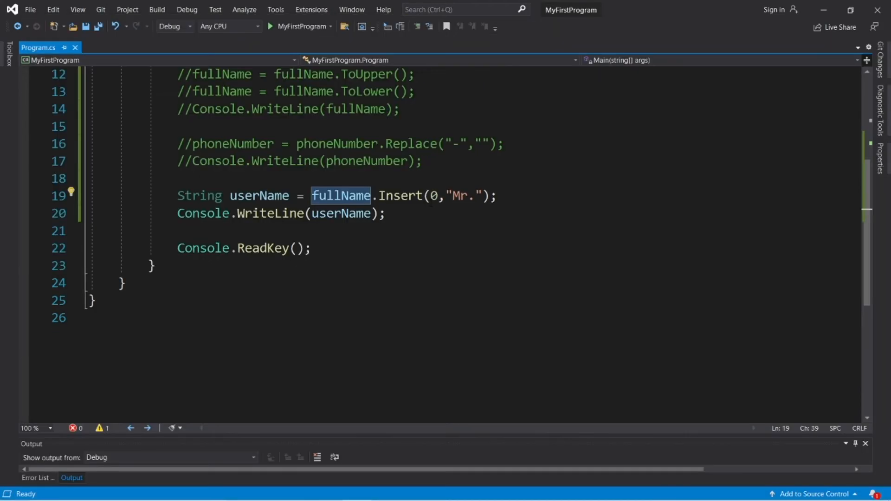
double_click(399, 196)
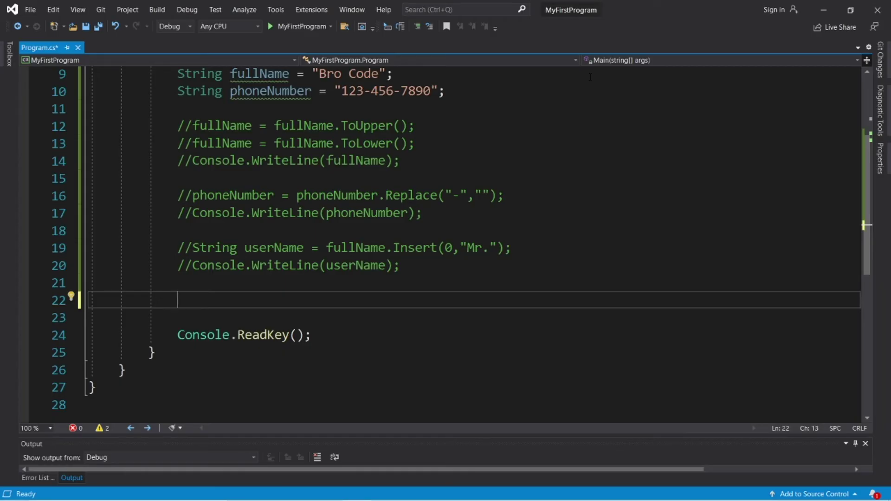
Write Console.WriteLine(fullName.Length); moving fullName.Length inside the call
type("fullName")
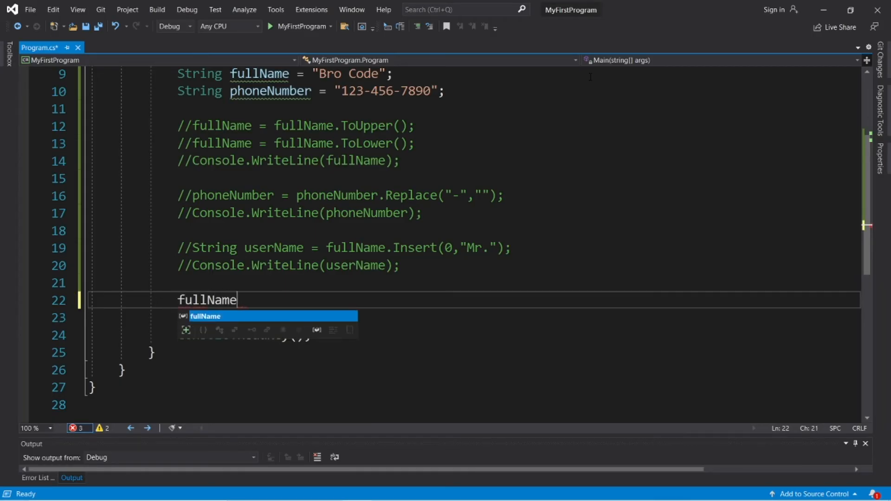
type(".")
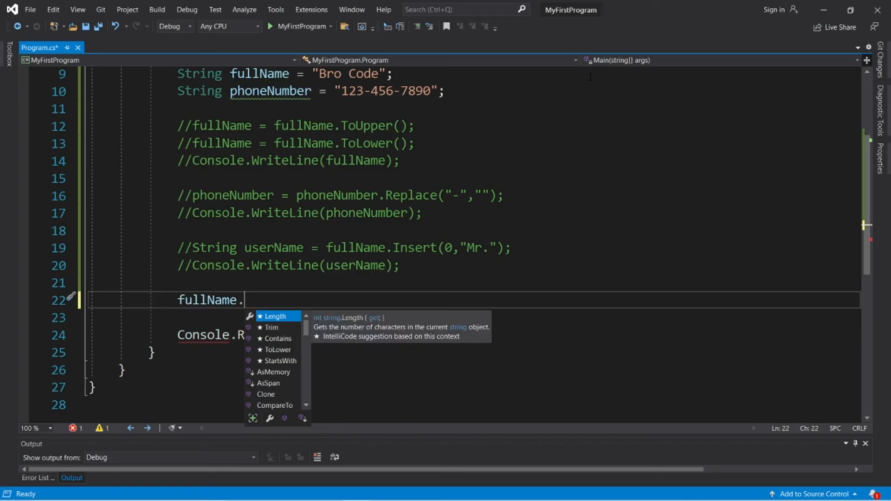
type("Length(")
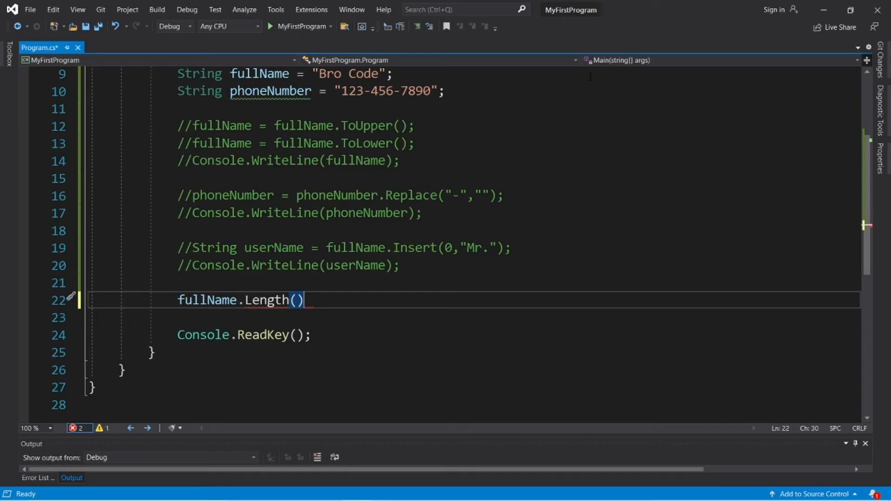
type(";")
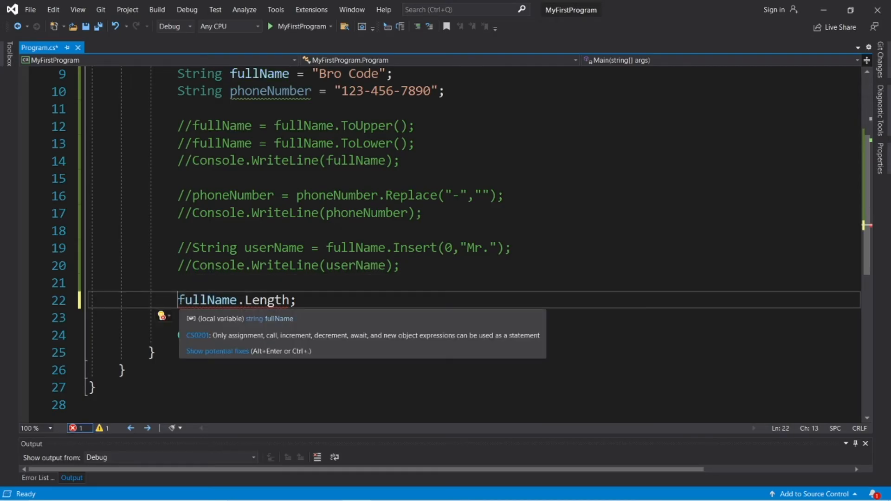
type("Console.WriteLine( )")
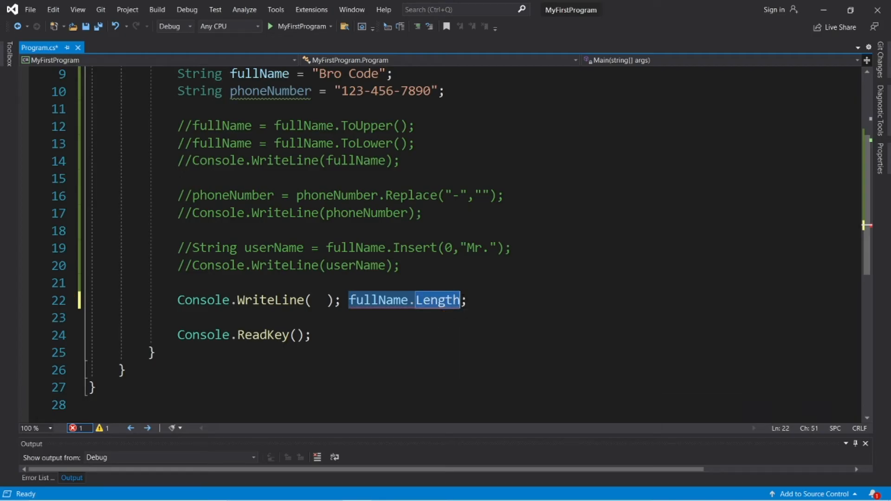
key("Delete")
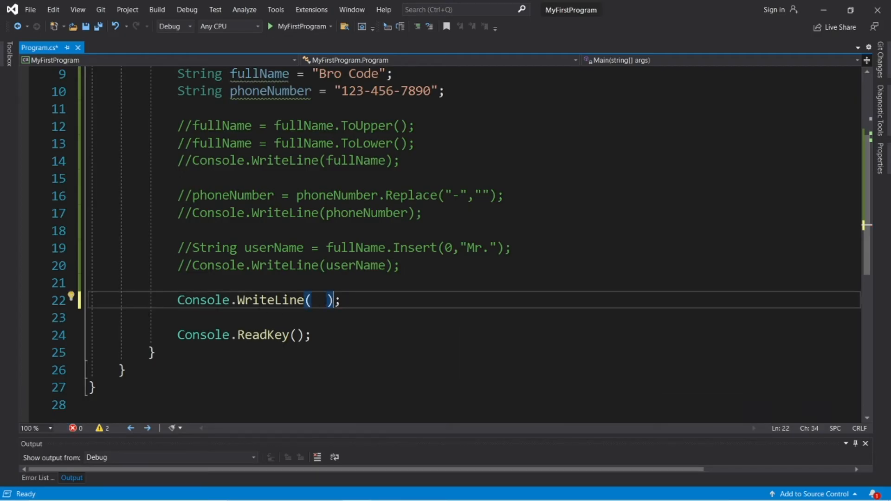
type("fullName.Length")
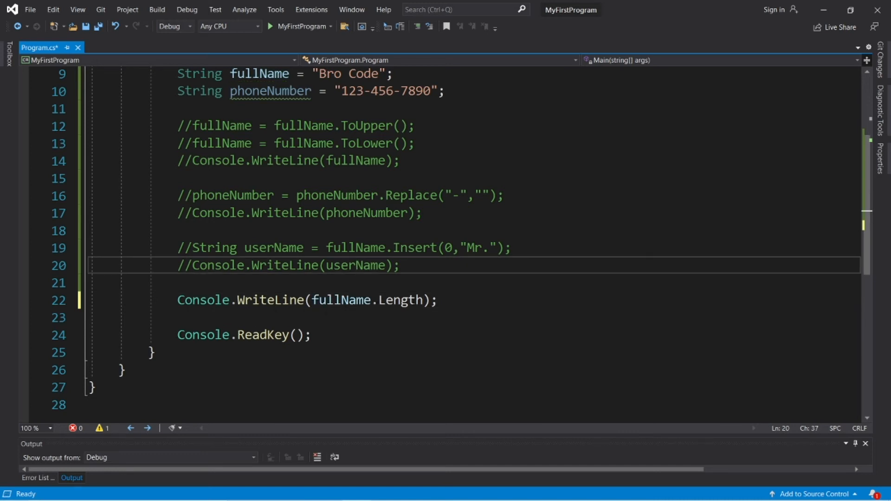
Run to print the name length, close the console, and return the caret to the Length line
left_click(298, 26)
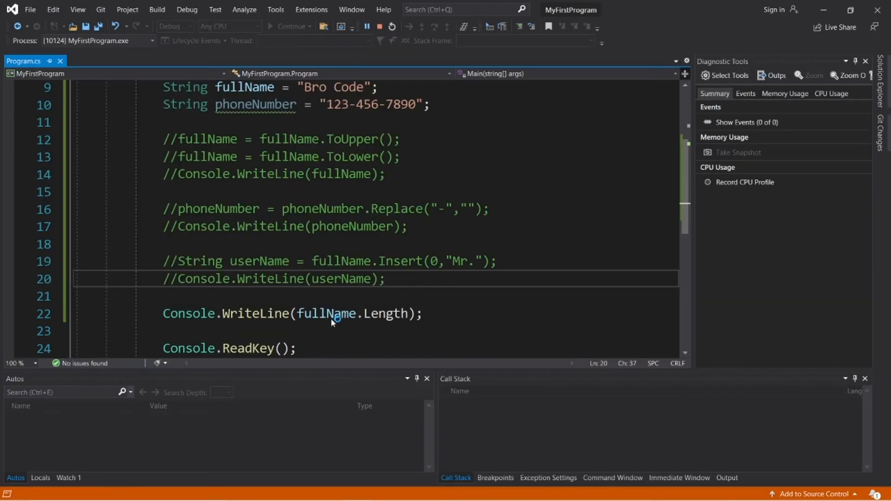
left_click(391, 26)
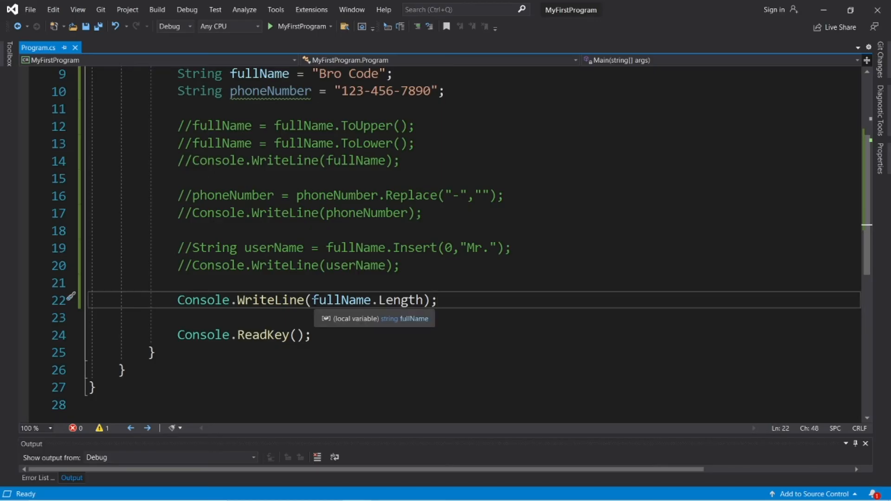
left_click(312, 300)
type("//")
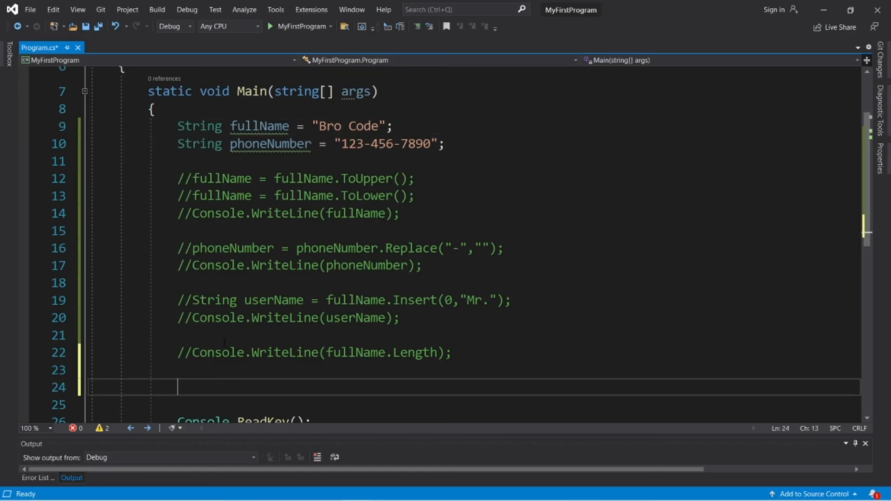
Comment out the Length line and write String firstName = fullName.Substring();
left_click(321, 126)
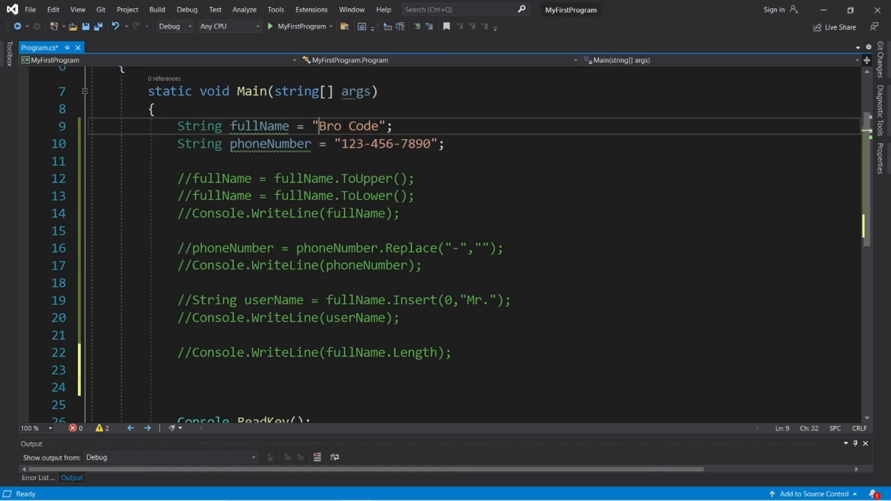
left_click(396, 125)
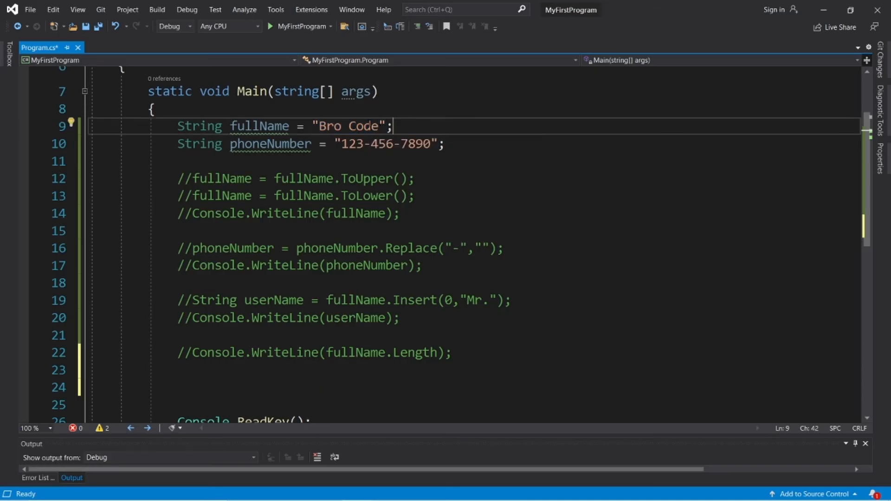
left_click(319, 126)
type("String first")
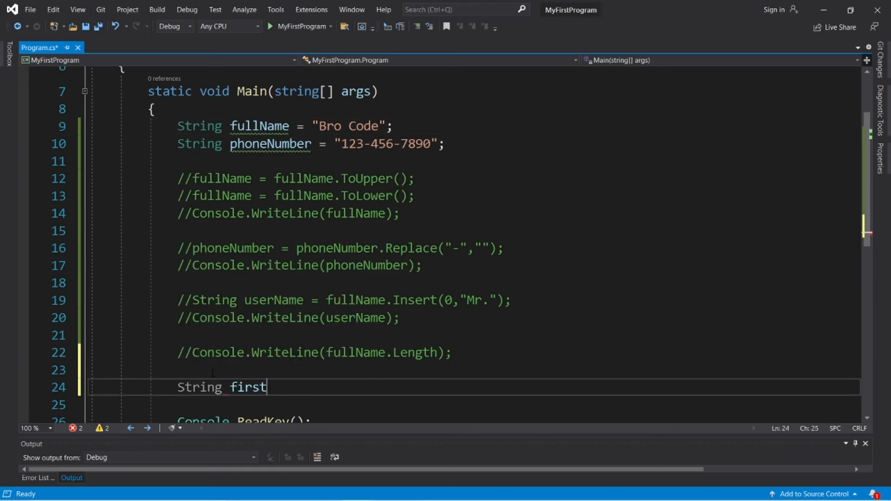
type("Name = fullName.s")
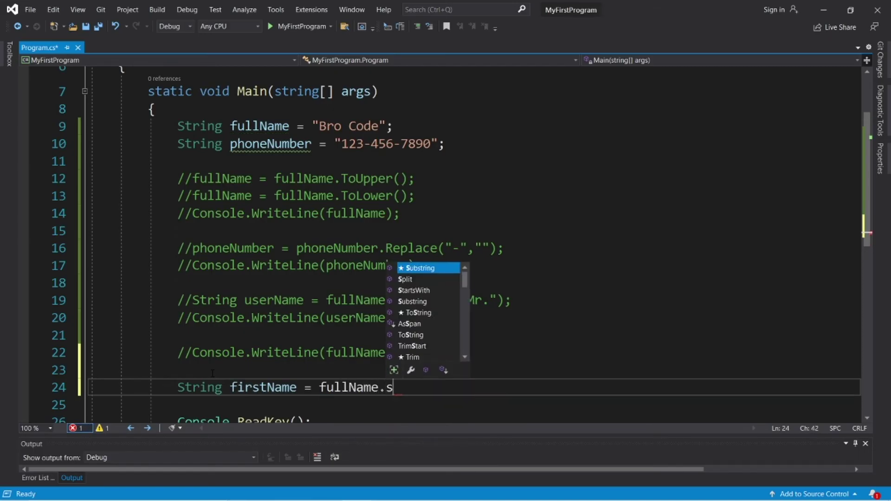
type("ubstring")
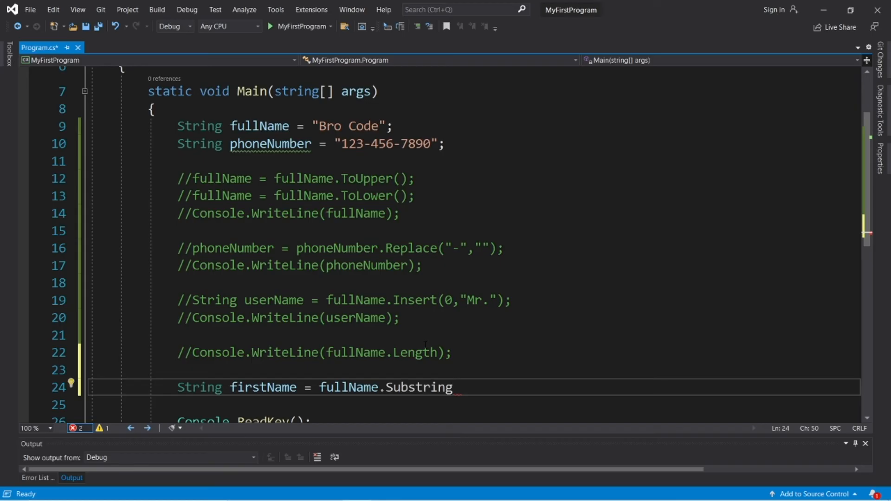
type("();")
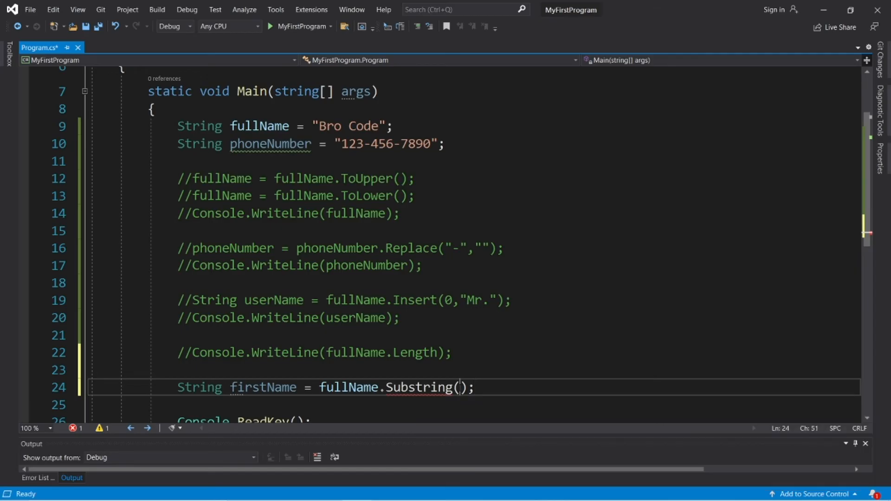
Fill in Substring(0, 3), print firstName, and run to confirm Bro appears
left_click(319, 125)
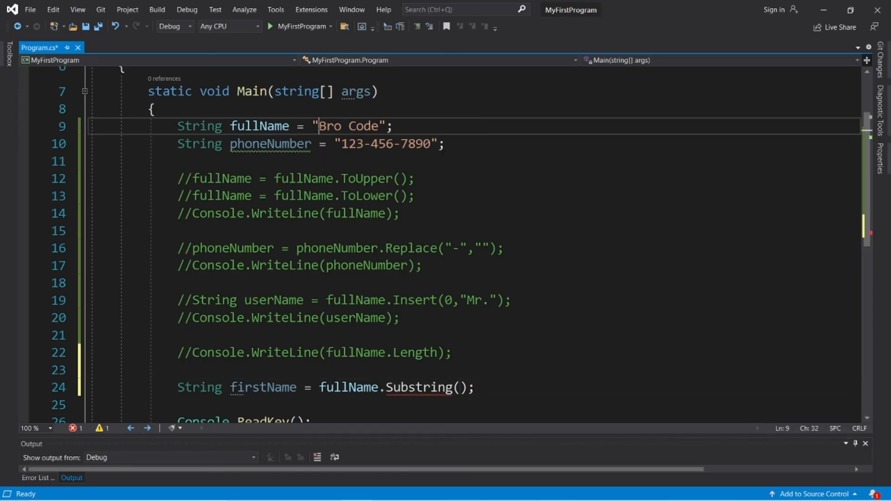
double_click(329, 126)
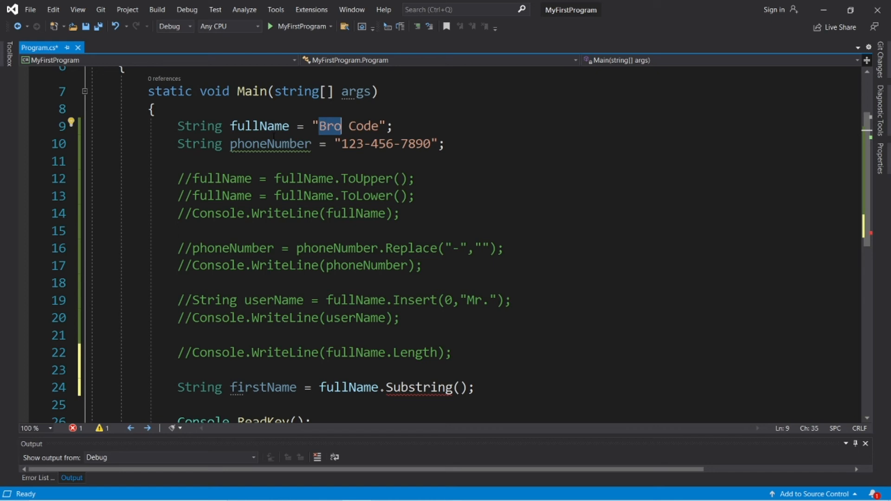
left_click(457, 387)
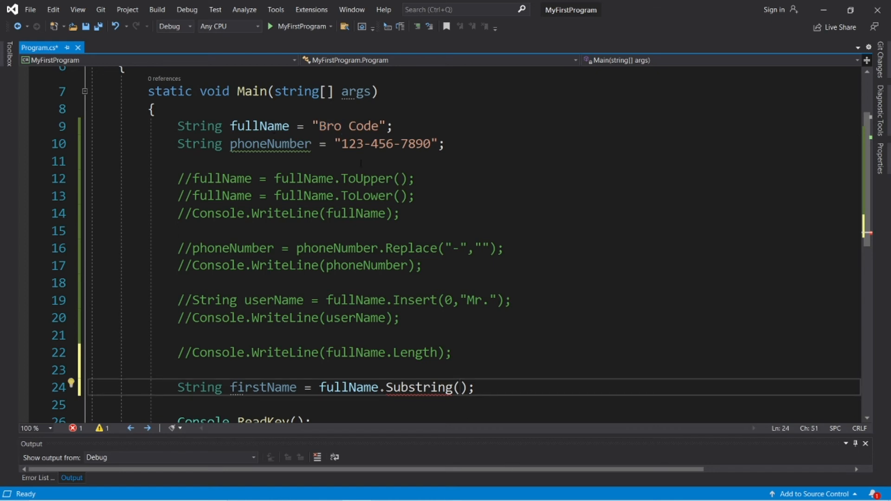
type(",")
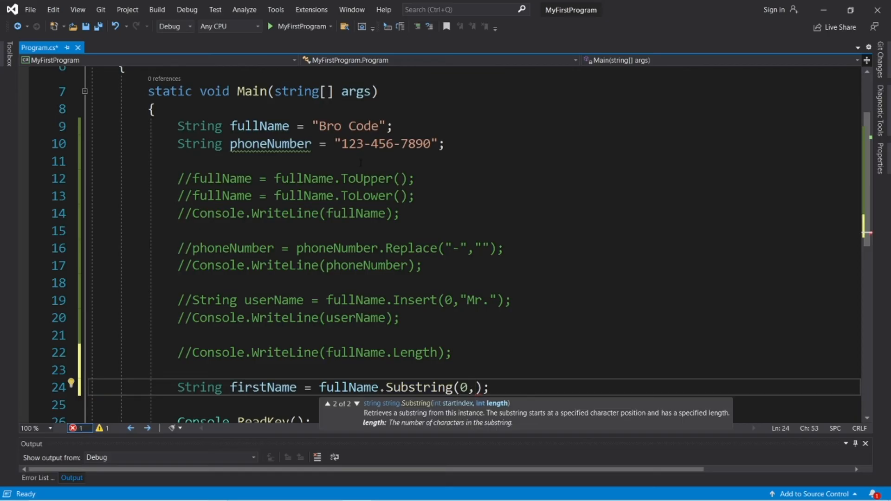
type("3")
left_click(477, 406)
type("Console.WriteLine();")
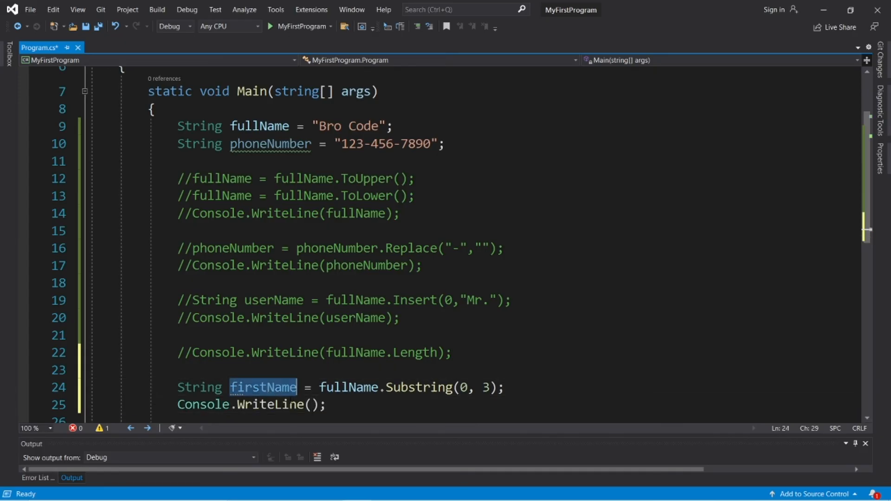
type("firstName")
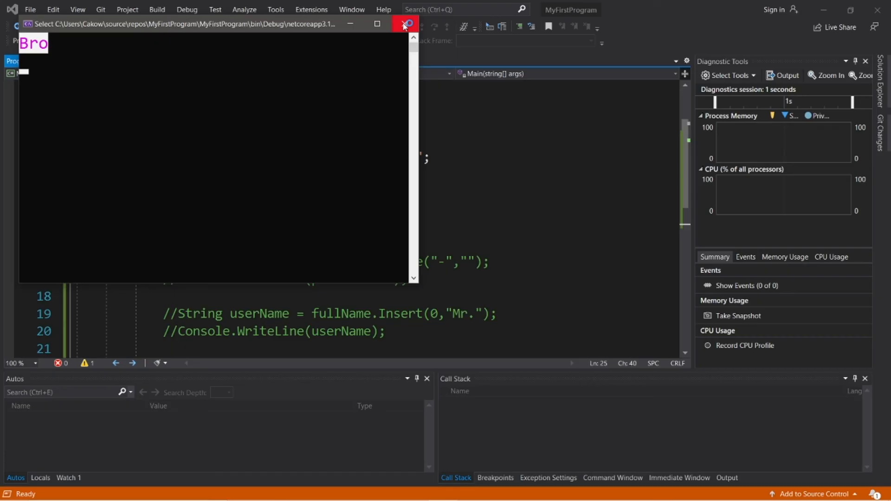
left_click(404, 24)
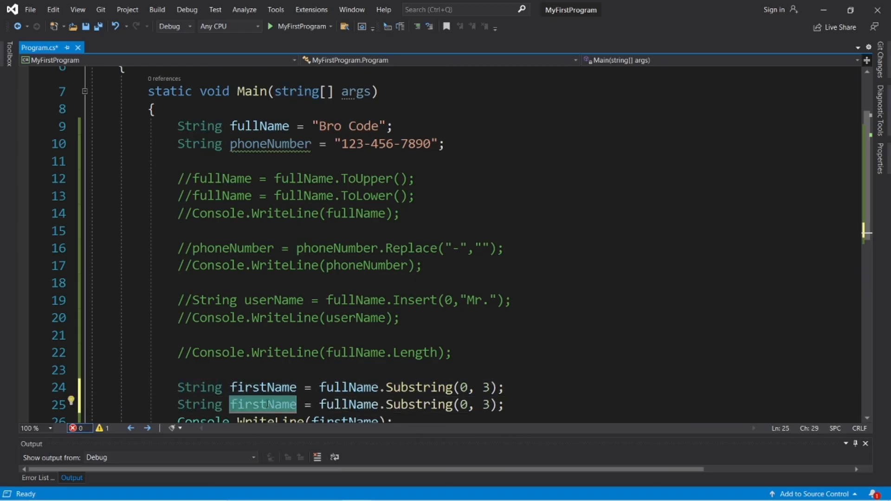
Duplicate the line as lastName = fullName.Substring(4, 4), checking positions in Bro Code
type("lastName")
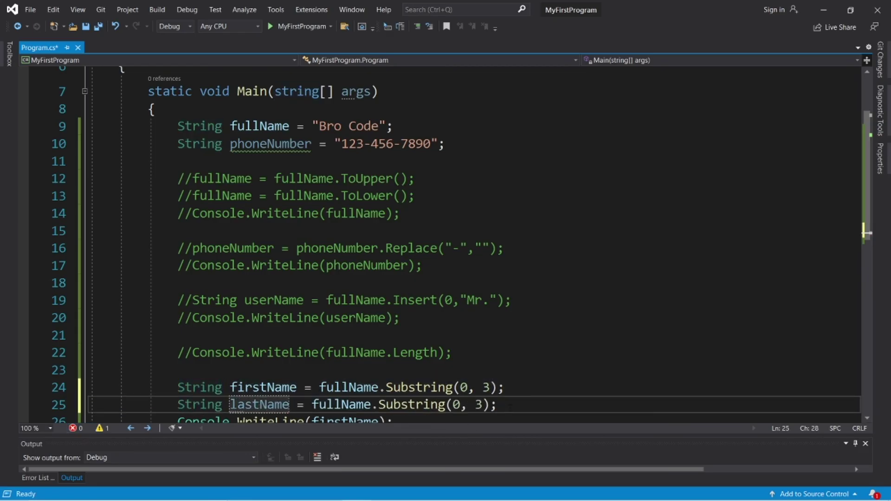
scroll("up", 3)
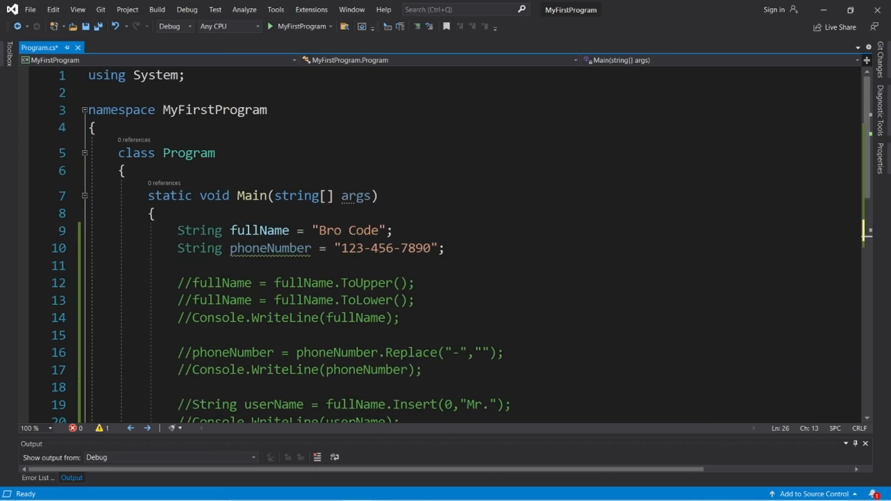
left_click(386, 230)
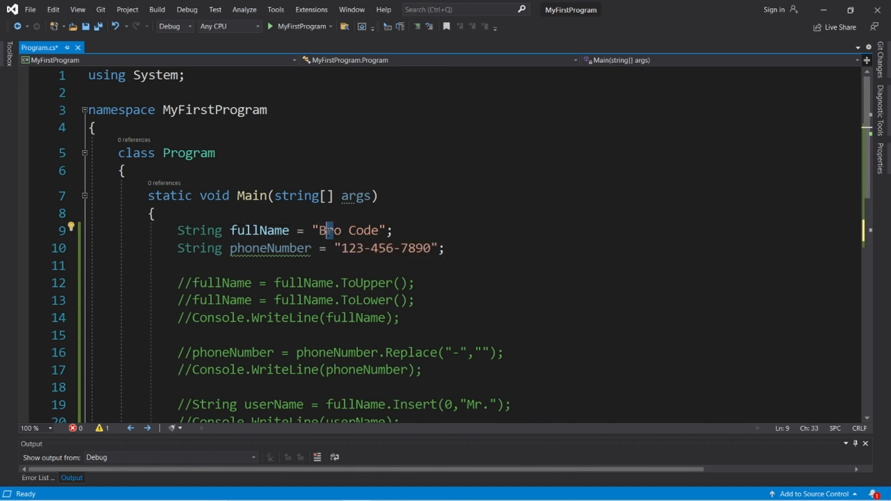
left_click(353, 231)
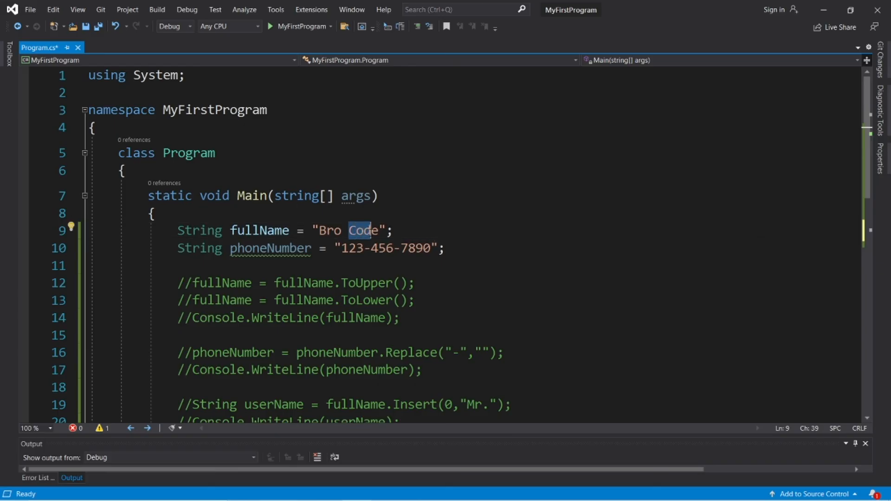
scroll("down", 3)
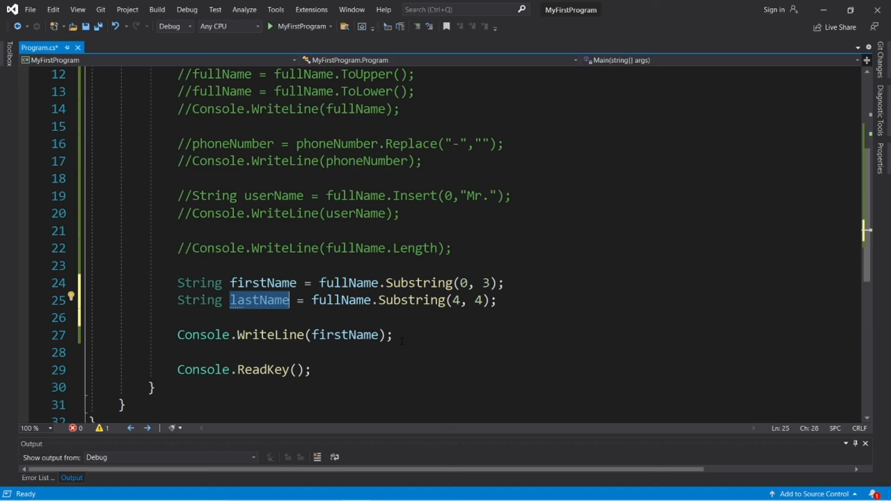
Add Console.WriteLine(lastName); and run to see Bro then Code
type("Console.WriteLine();")
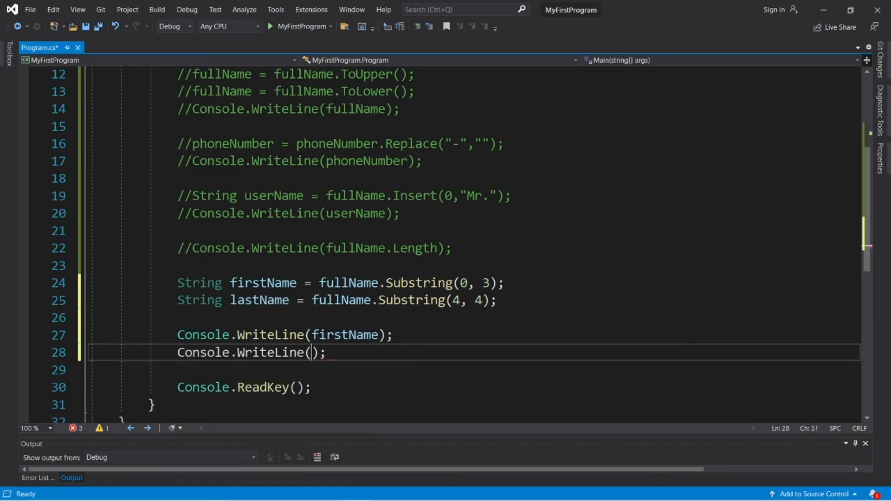
type("lastName")
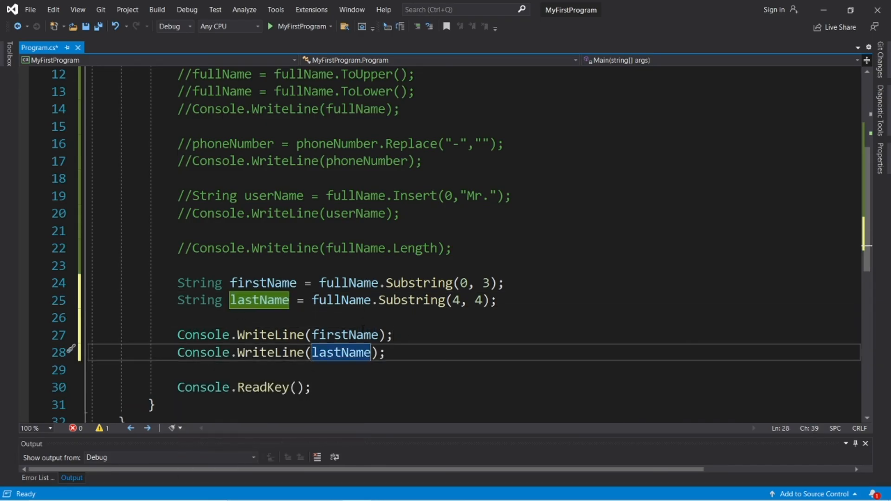
left_click(272, 26)
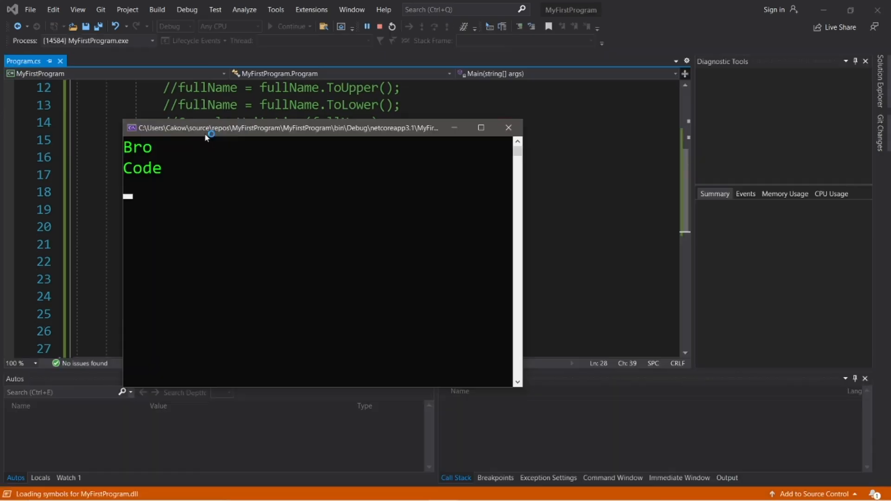
left_click(508, 127)
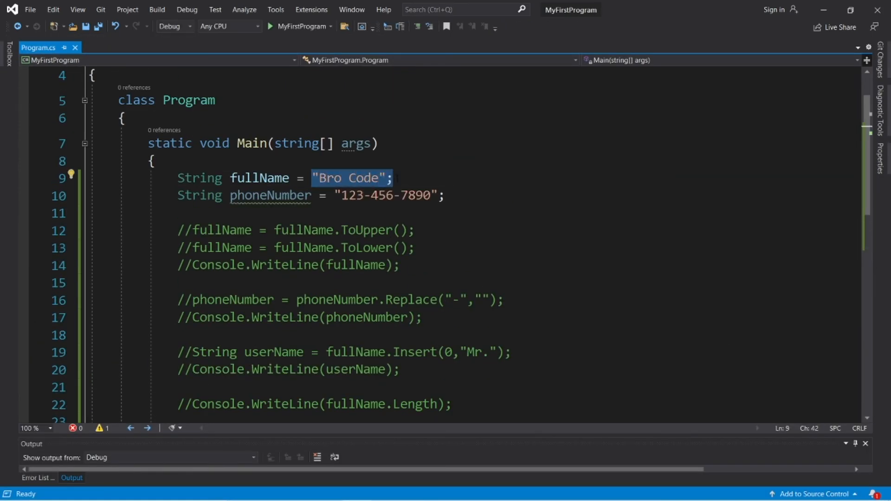
left_click(158, 161)
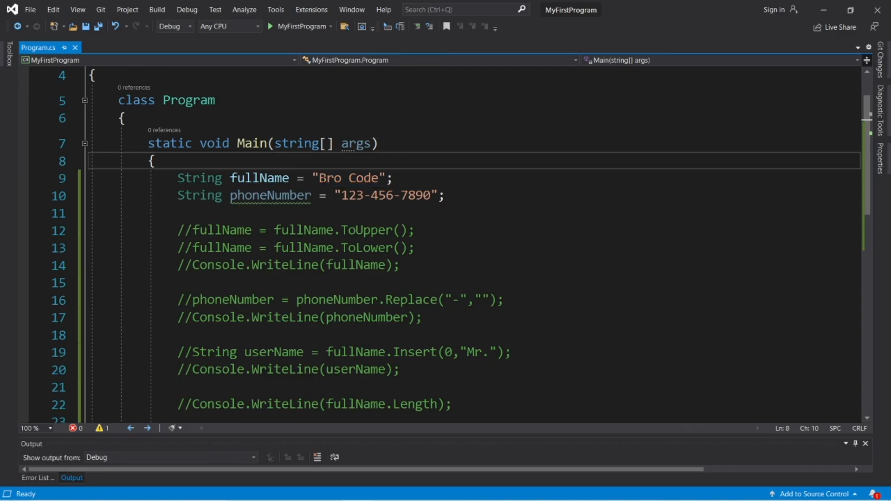
mouse_move(199, 195)
type("Console.WriteLine(lastName);")
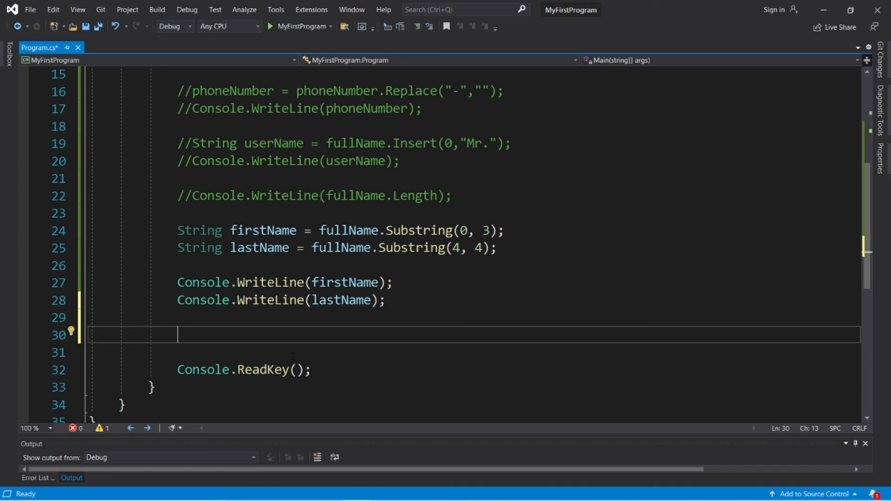
type("fullName.")
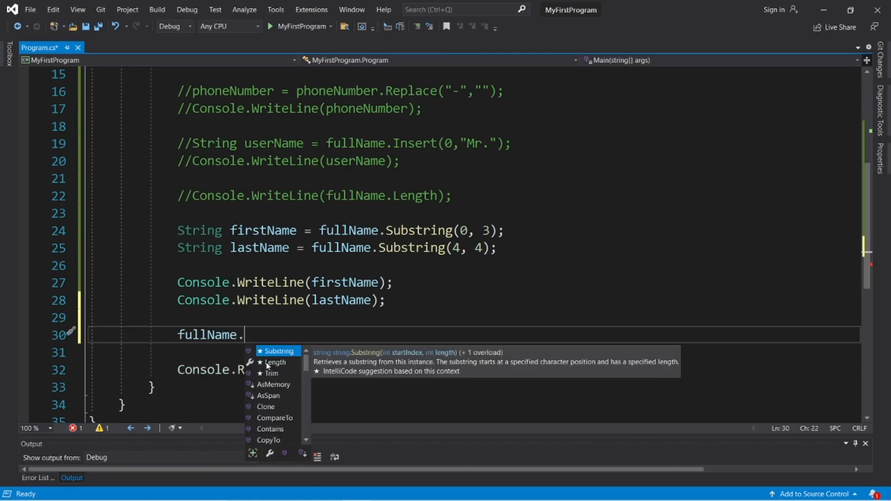
scroll("down", 3)
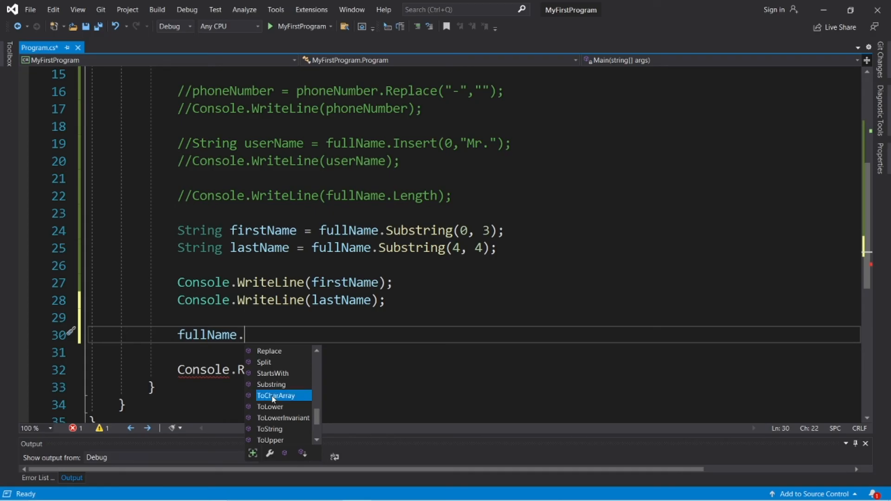
mouse_move(277, 396)
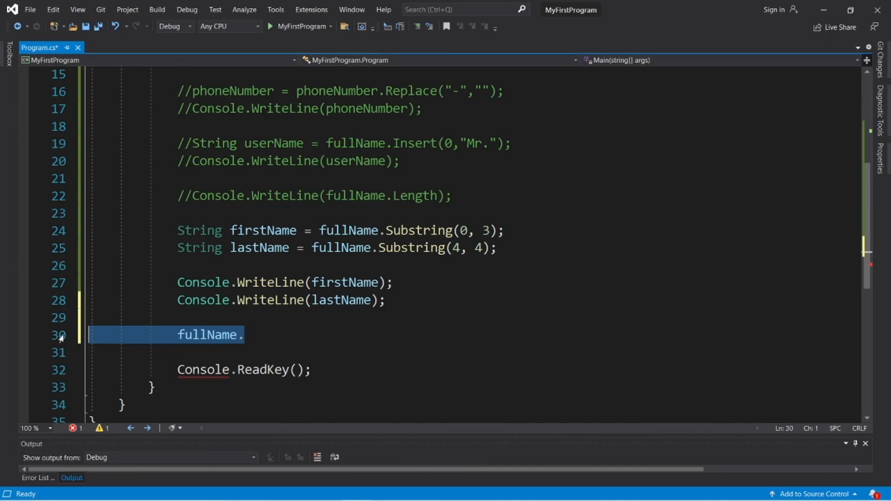
key("Delete")
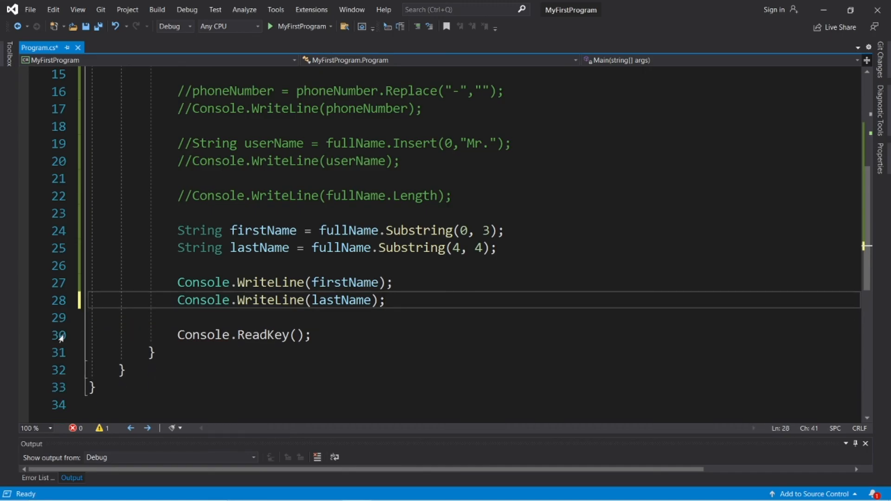
scroll("up", 3)
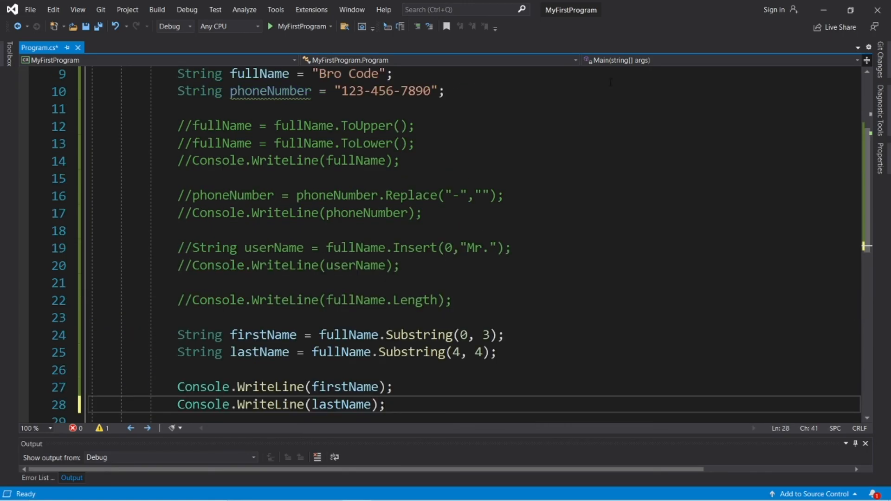